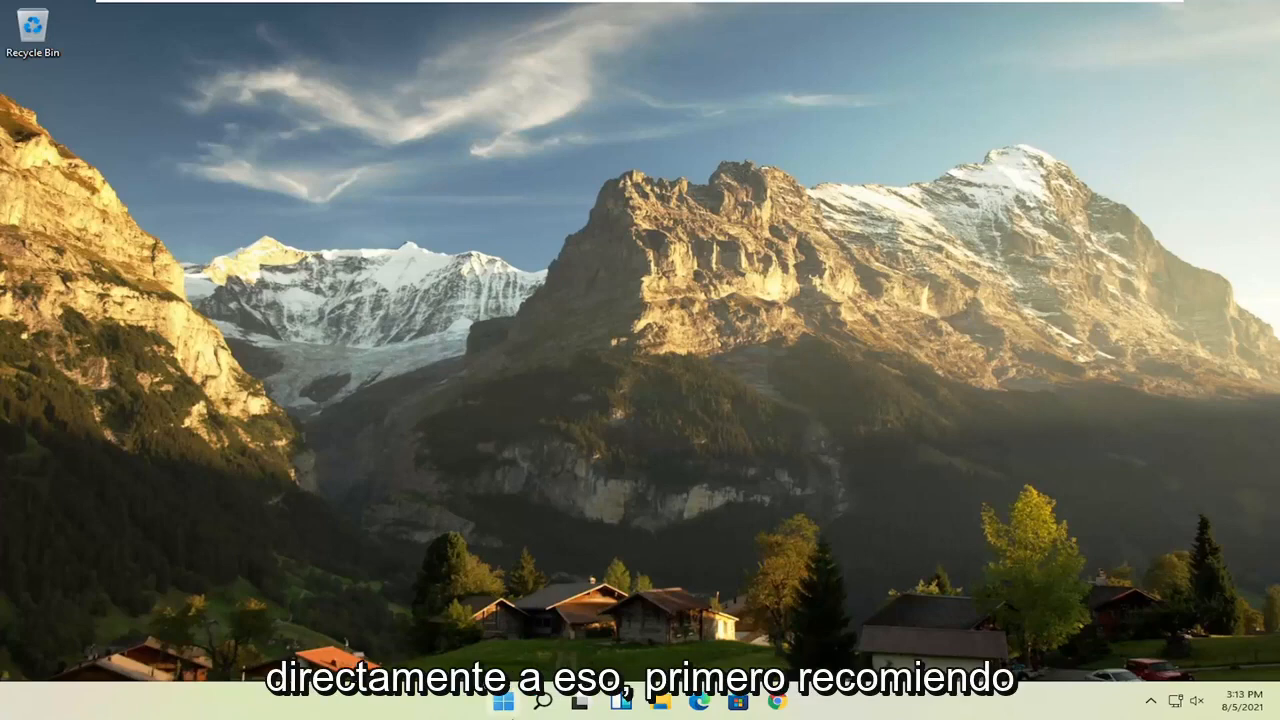
Bring up the Start button's quick-link menu of system tools.
right_click(502, 704)
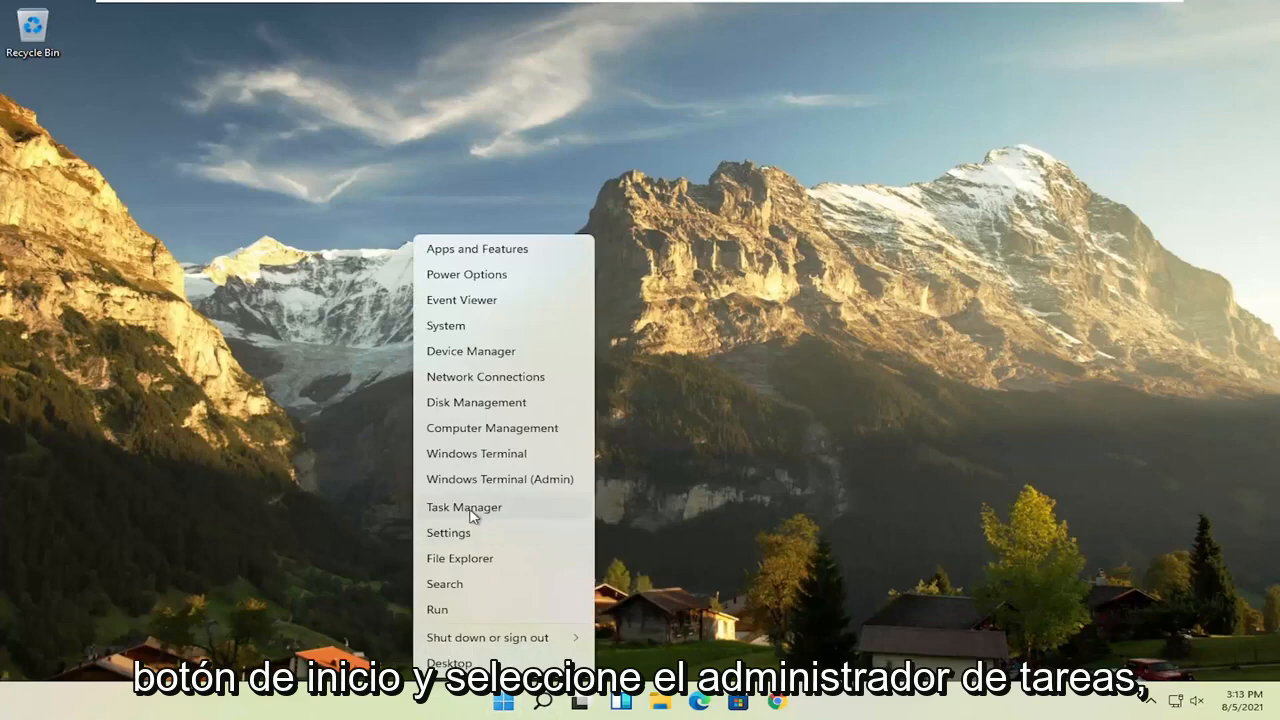
Disable Microsoft OneDrive in Task Manager's Startup apps, then close Task Manager.
click(464, 508)
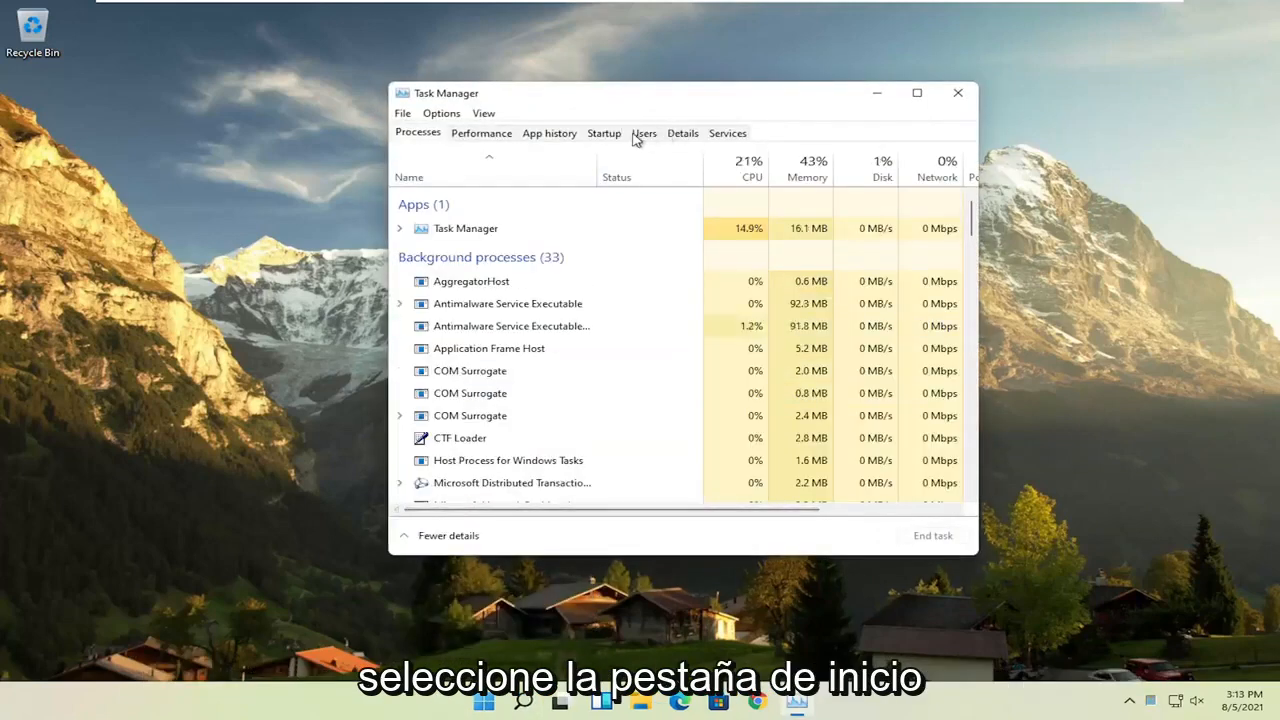
click(604, 132)
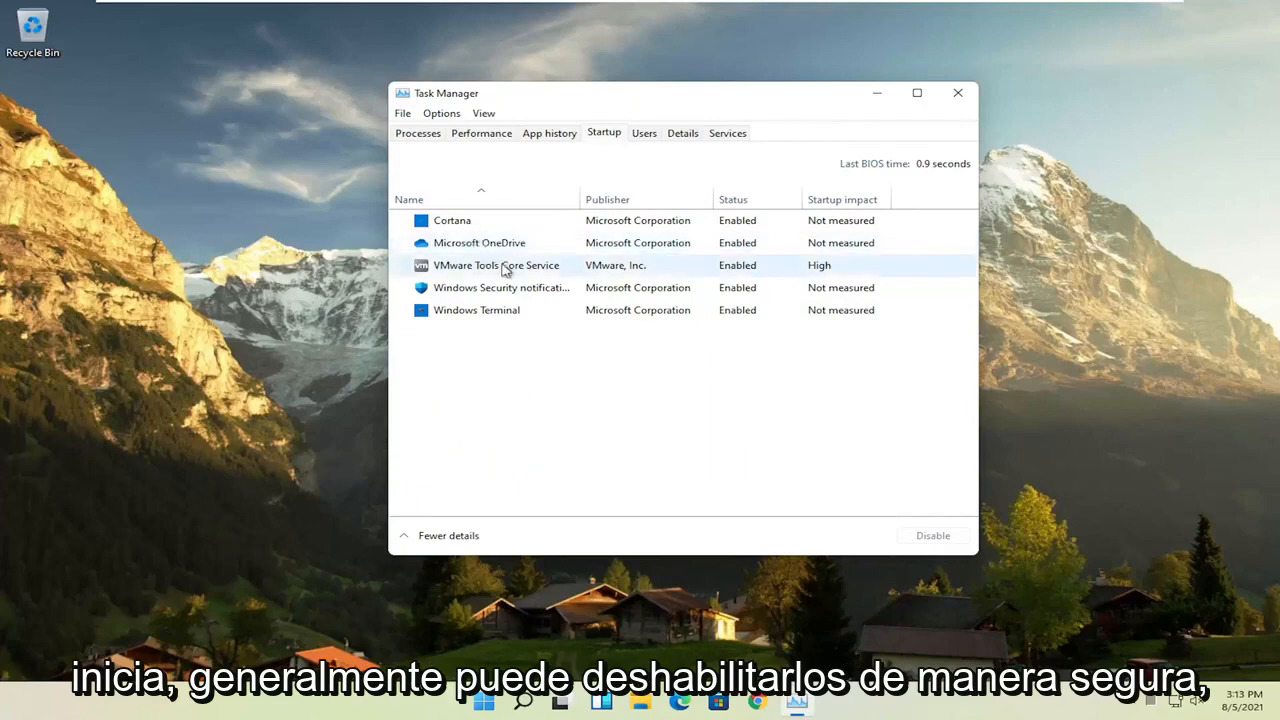
click(480, 242)
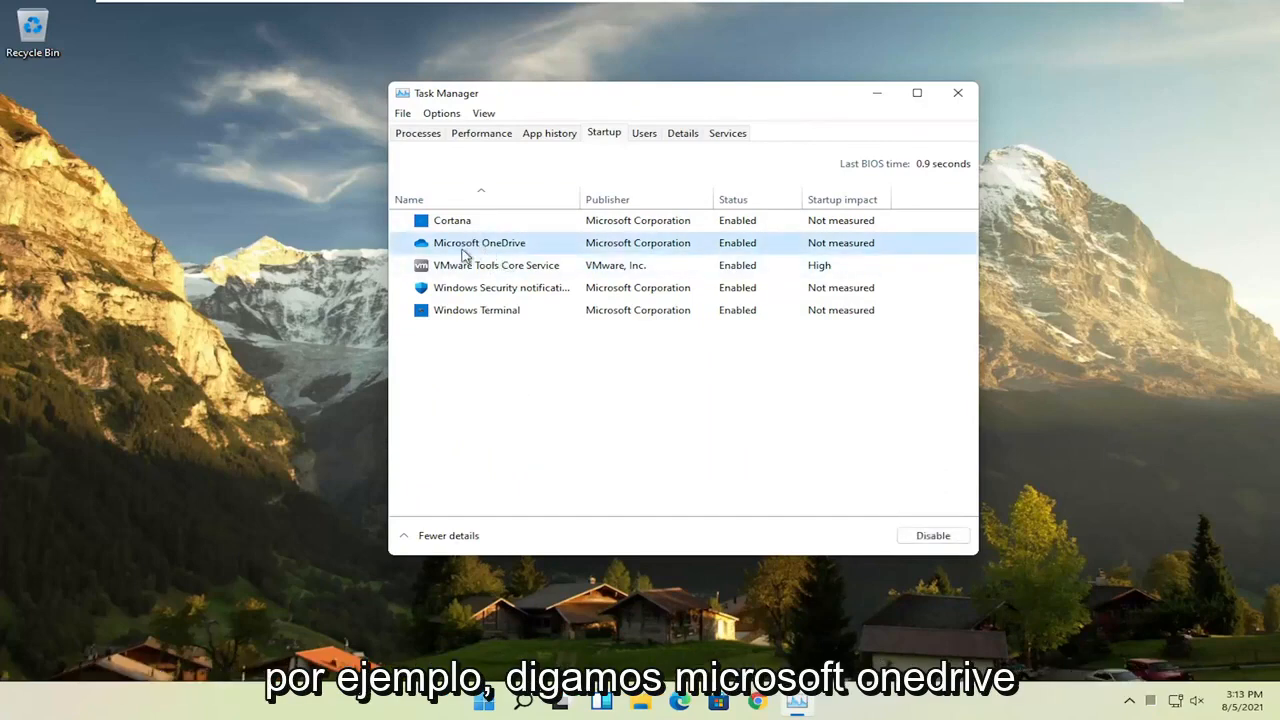
mouse_move(490, 248)
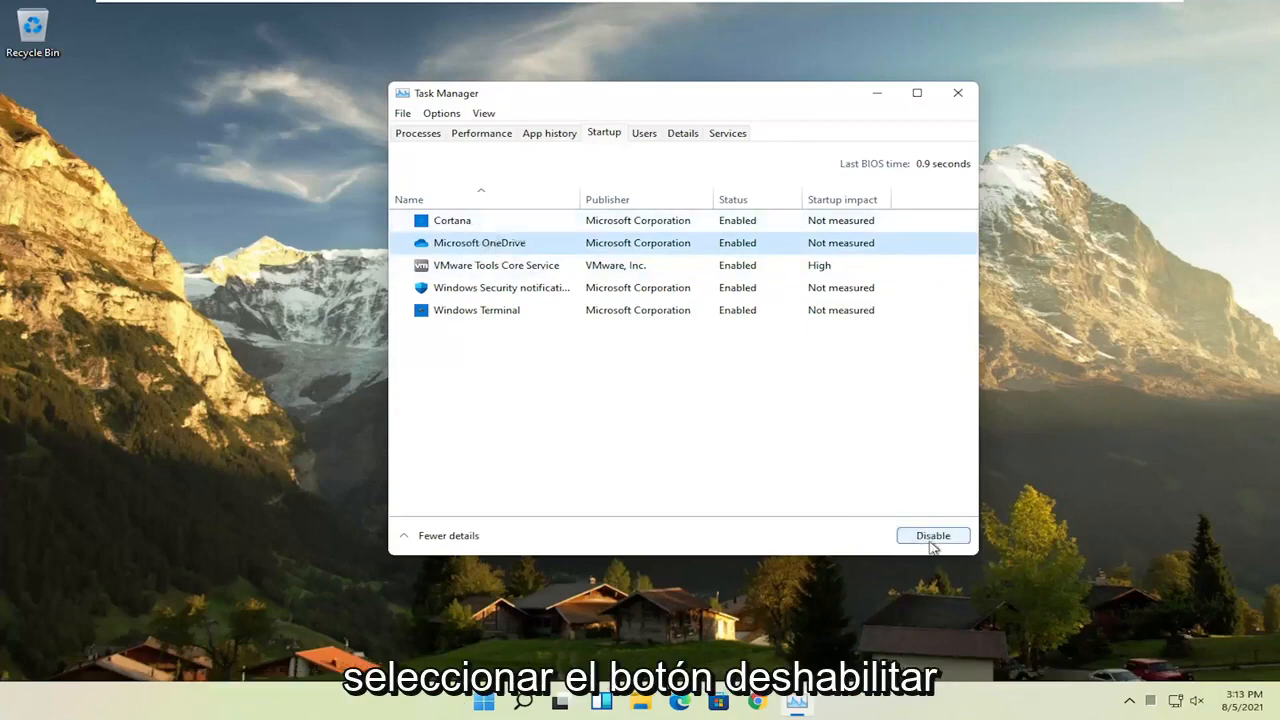
click(932, 536)
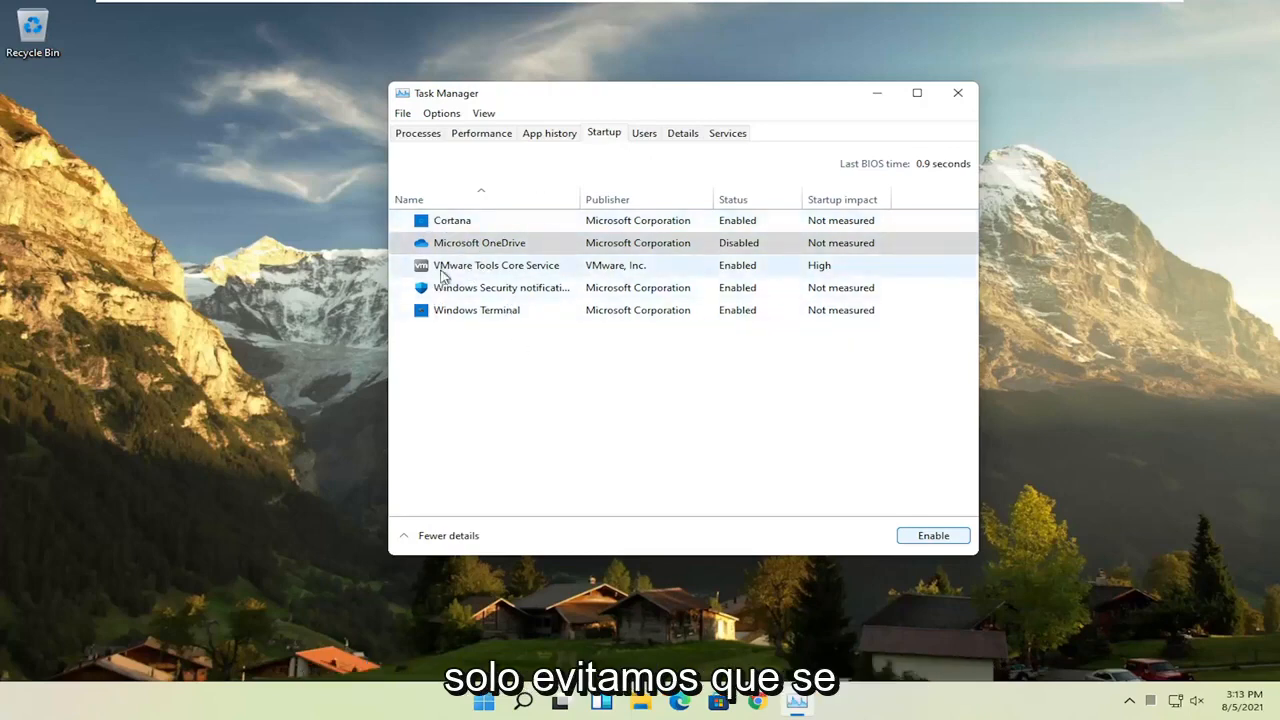
click(480, 242)
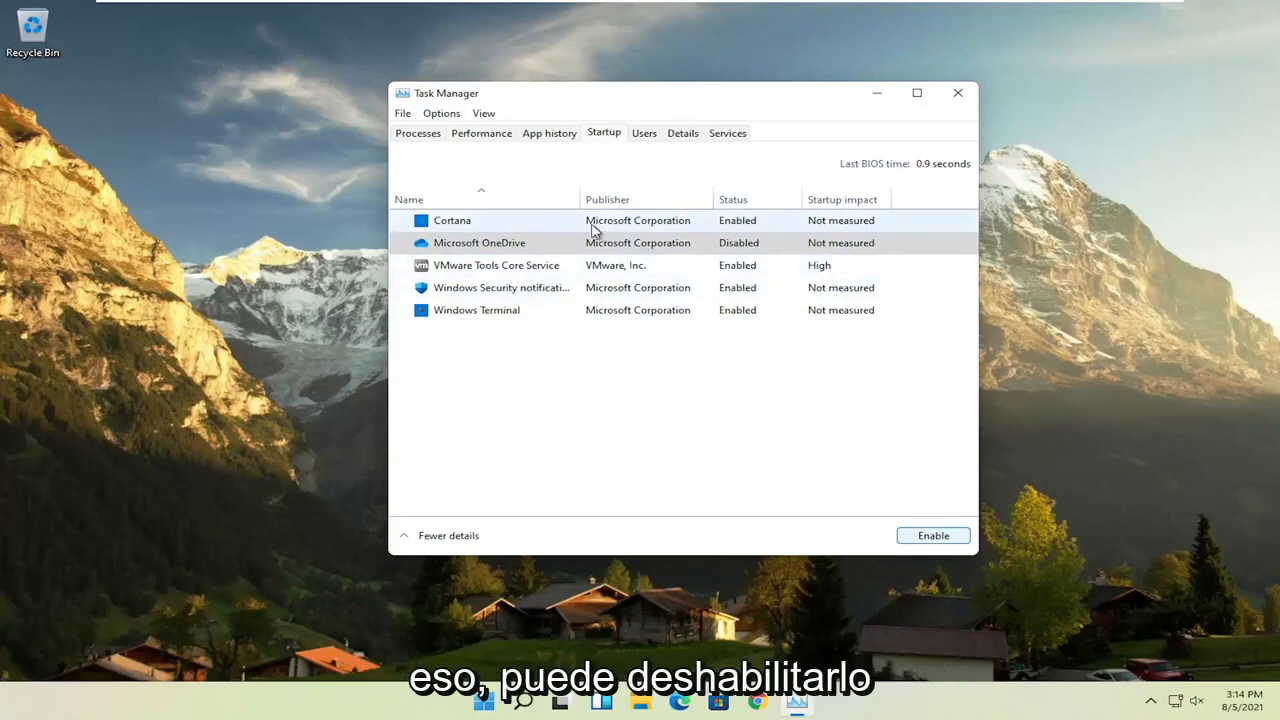
click(480, 242)
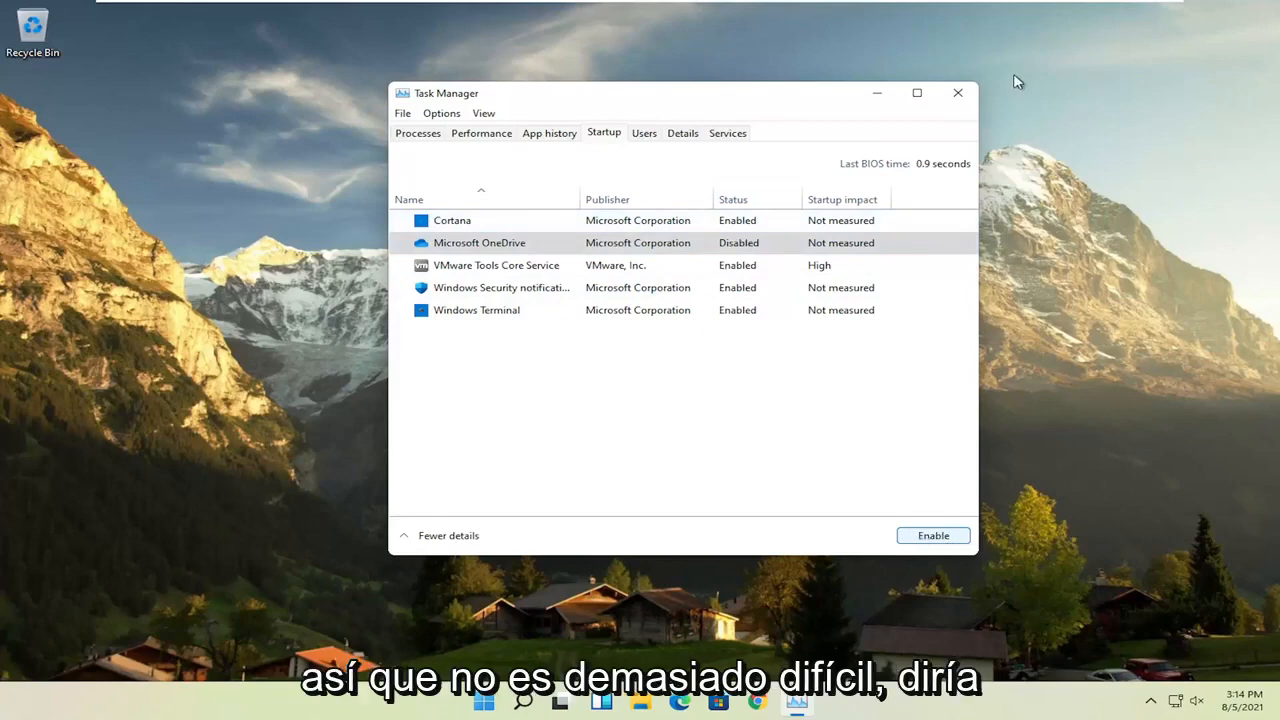
click(956, 92)
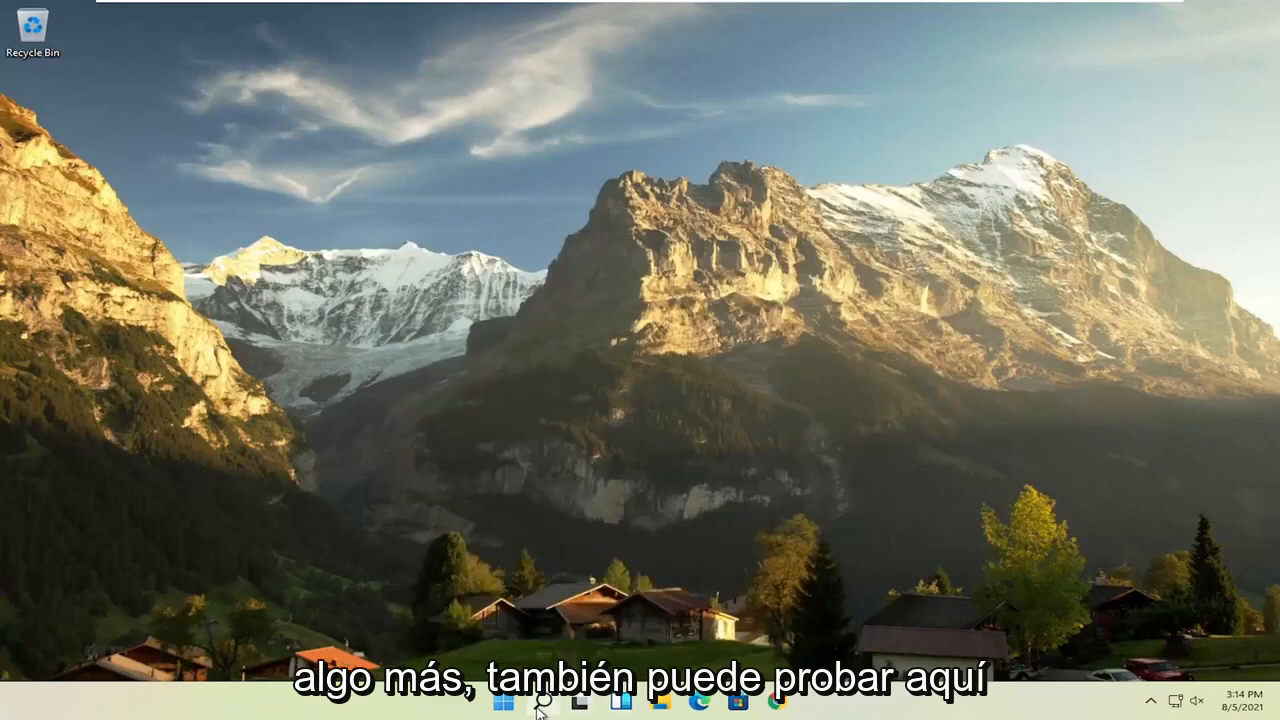
Reveal CCleaner's uninstall option in Apps & features, then start a search for performance settings.
click(540, 704)
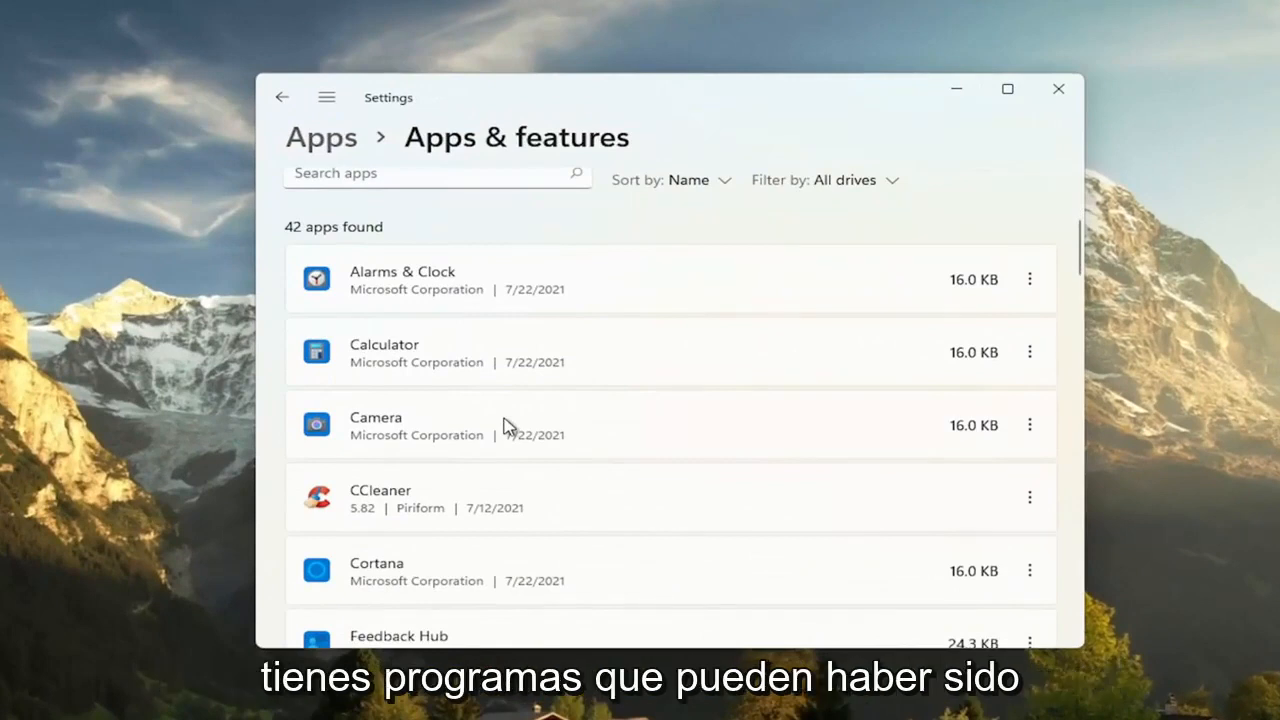
scroll(down, 3)
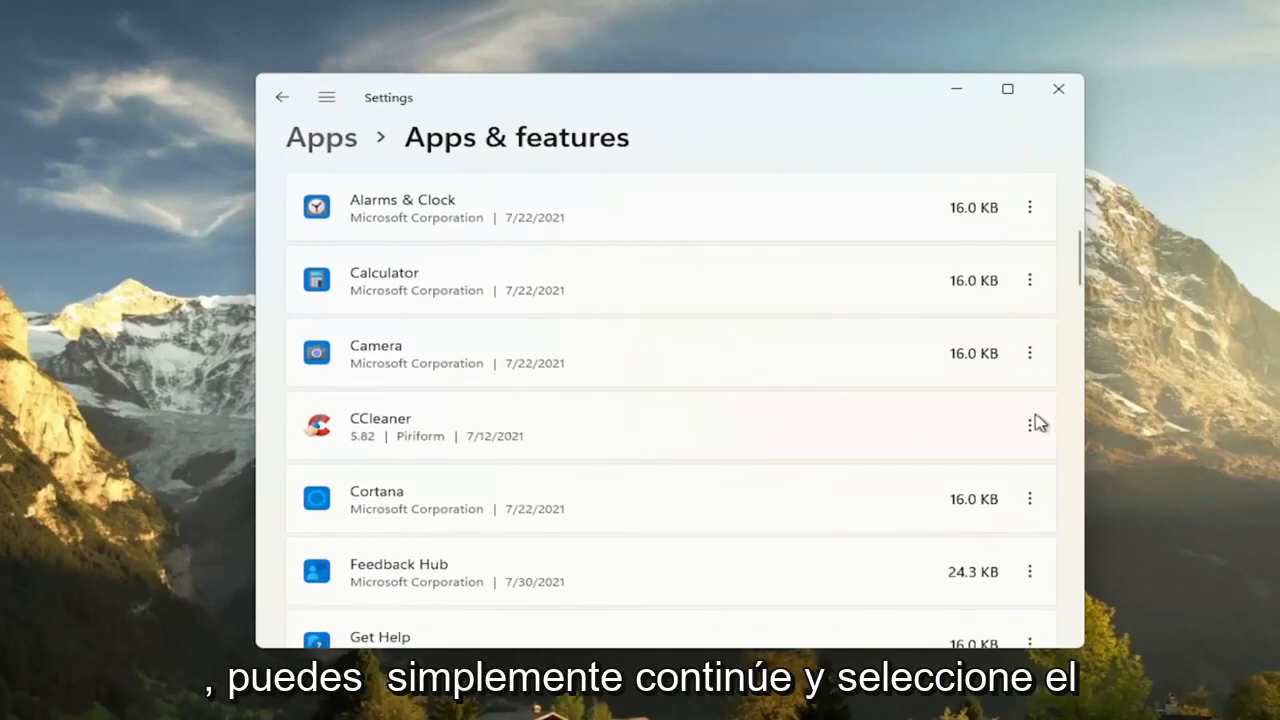
click(1030, 424)
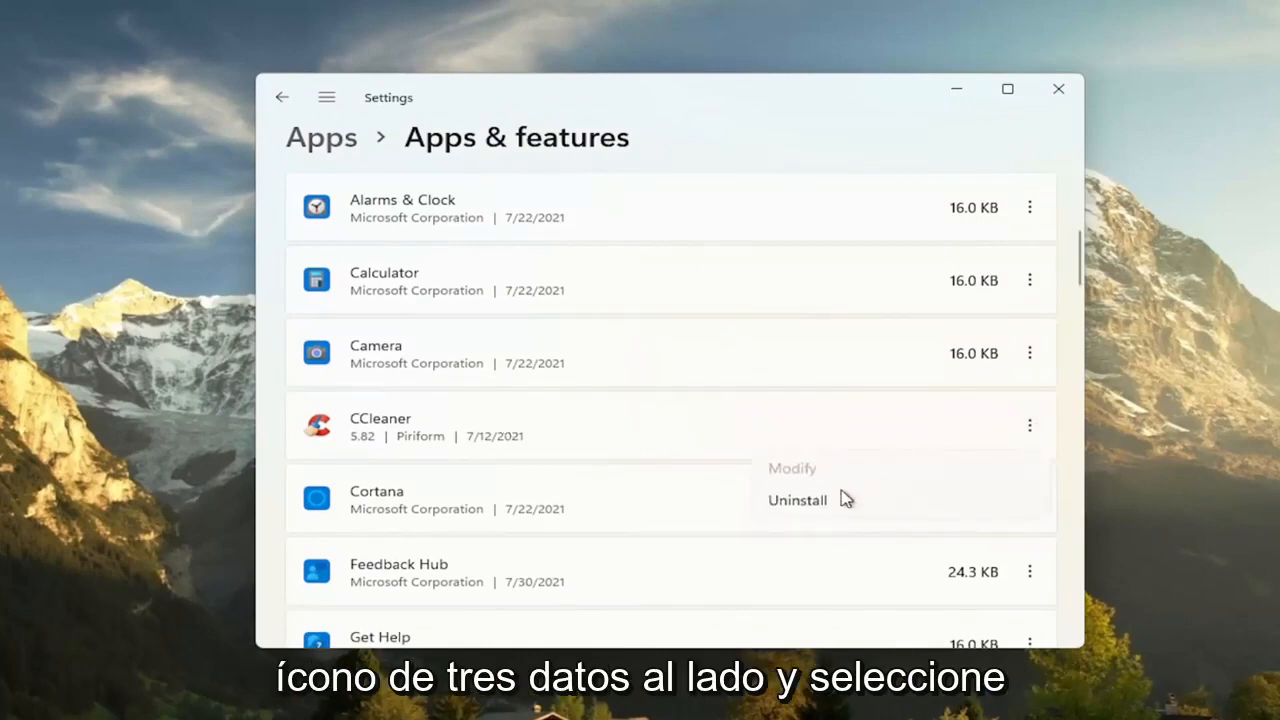
mouse_move(820, 108)
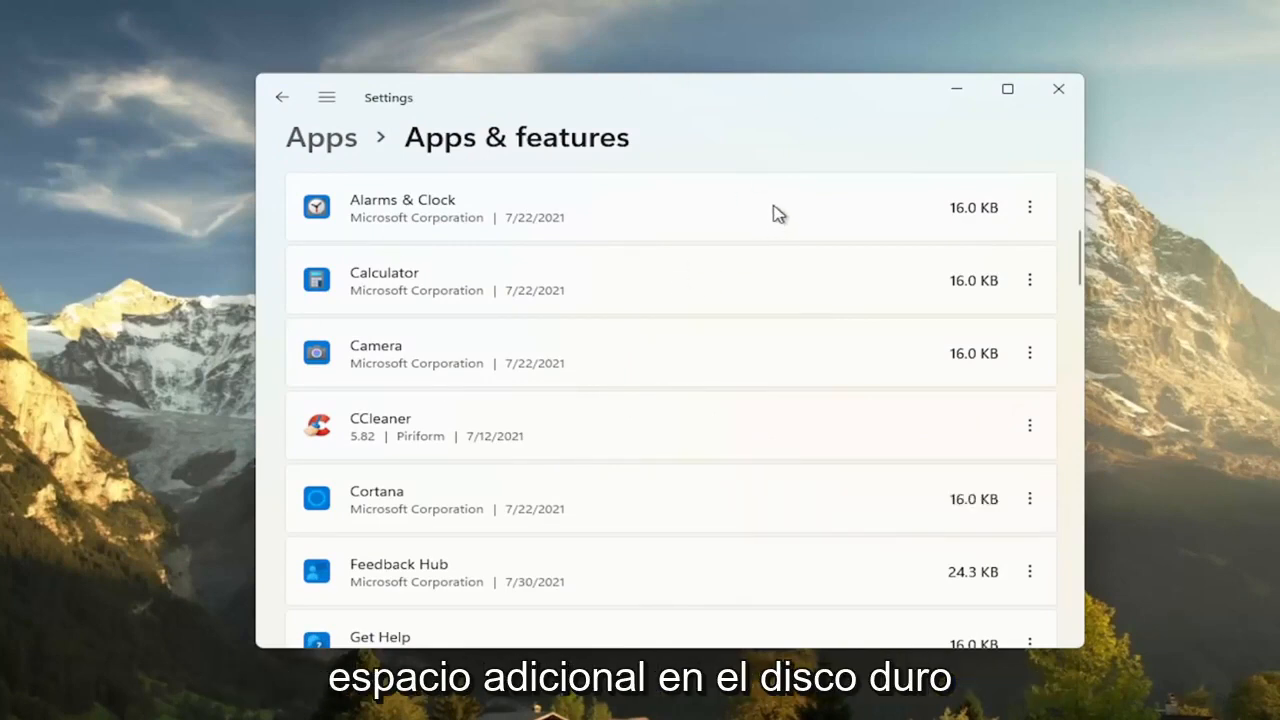
mouse_move(168, 468)
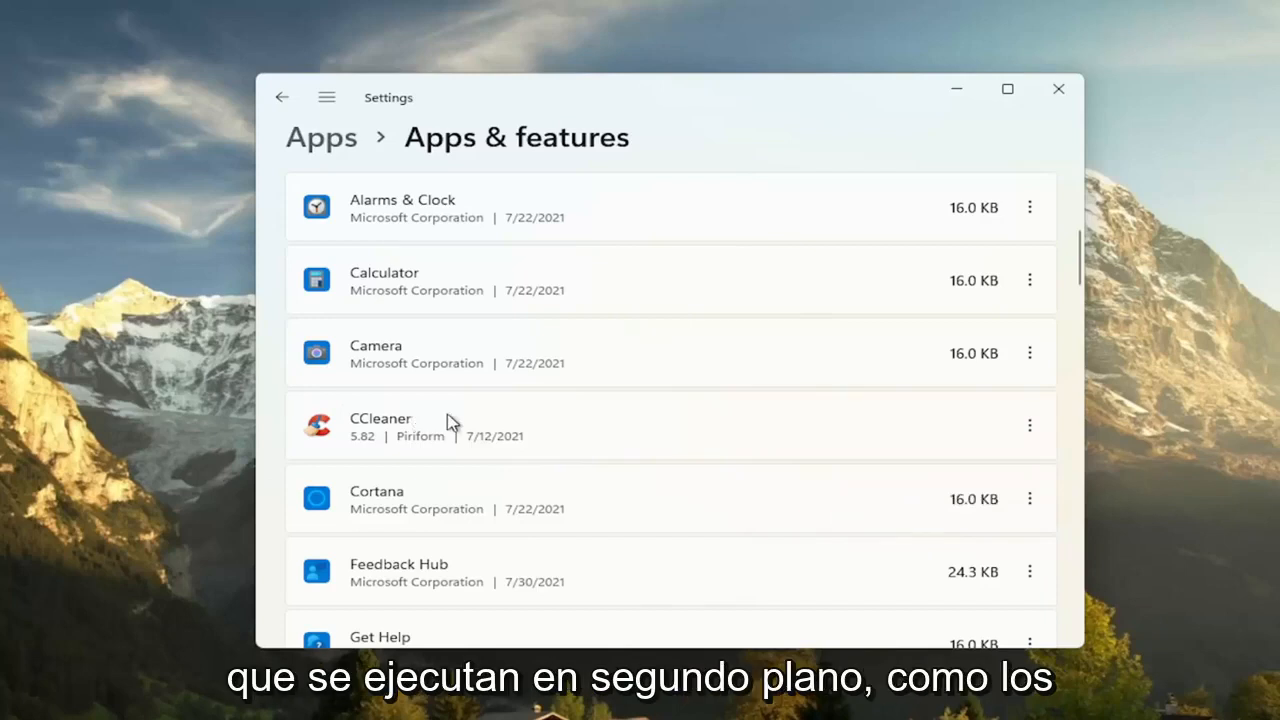
mouse_move(432, 432)
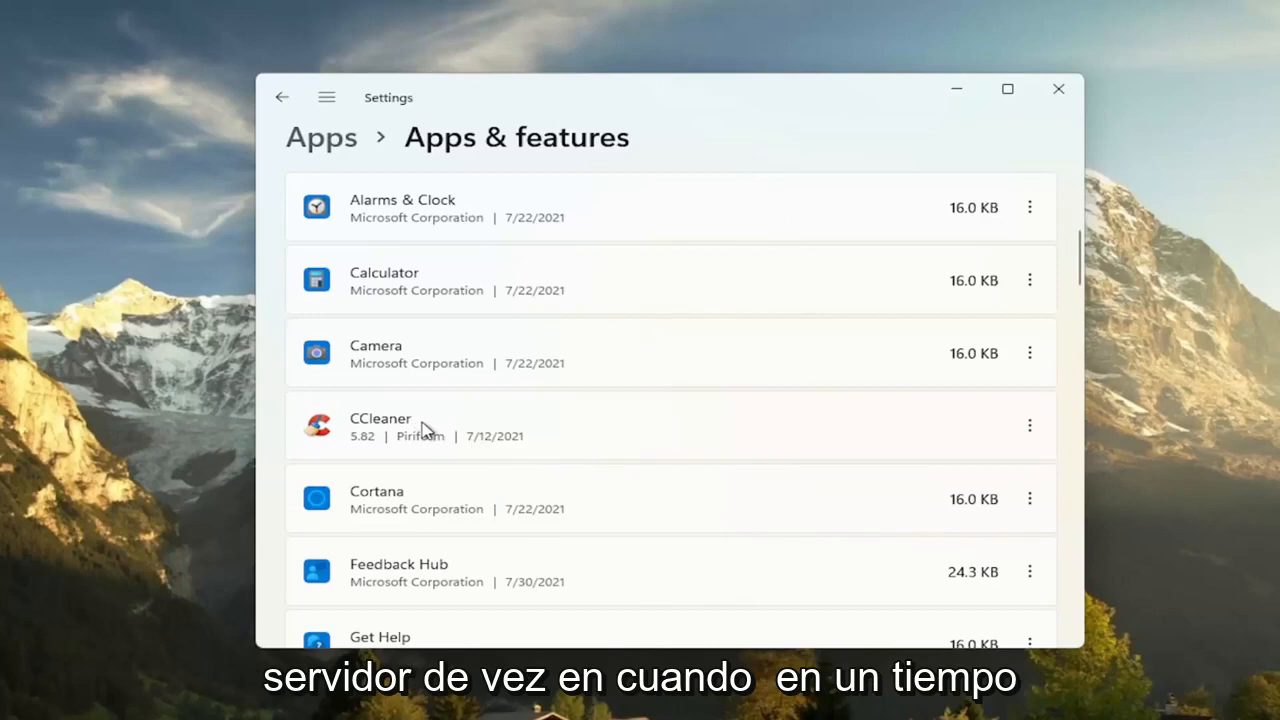
mouse_move(372, 448)
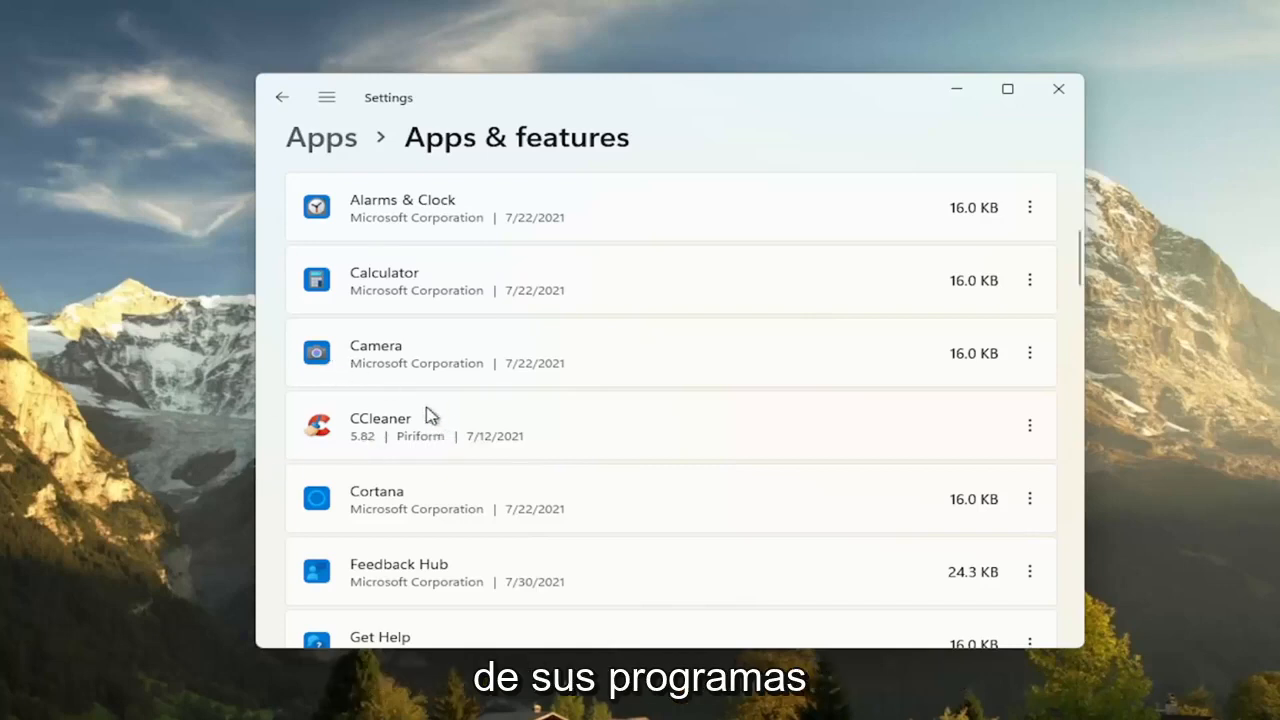
mouse_move(410, 414)
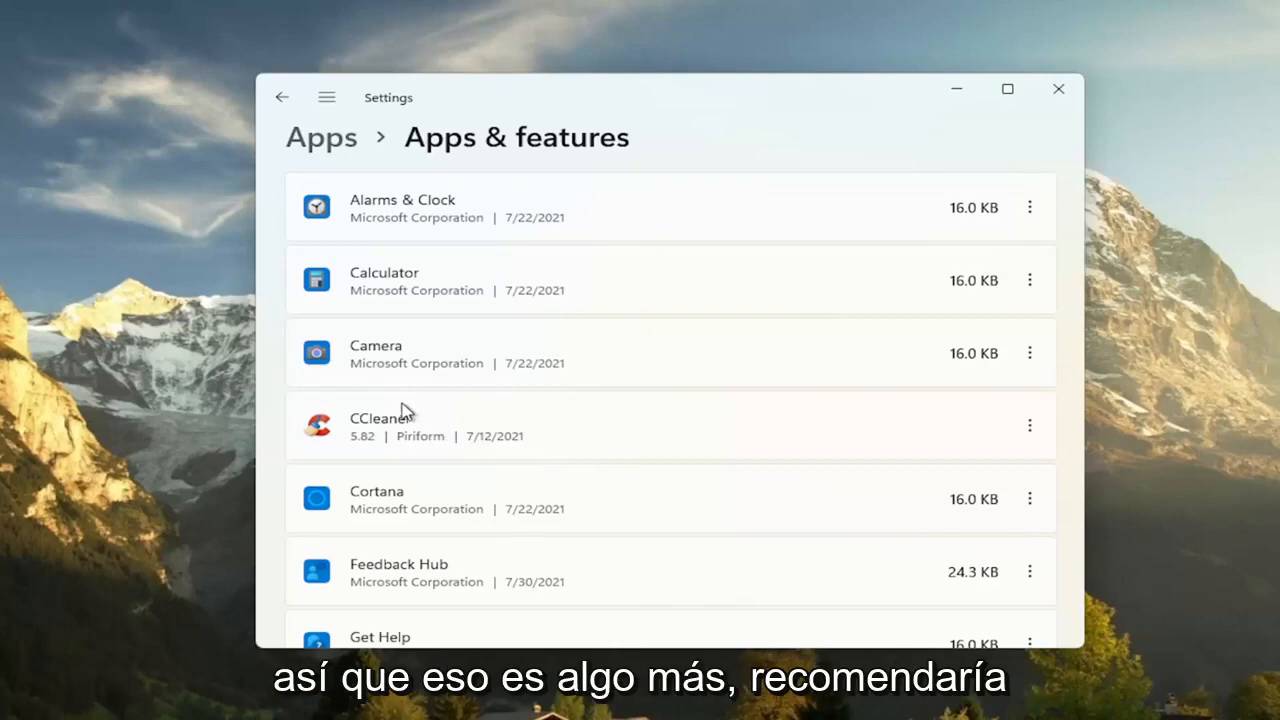
click(1058, 88)
text(adjust)
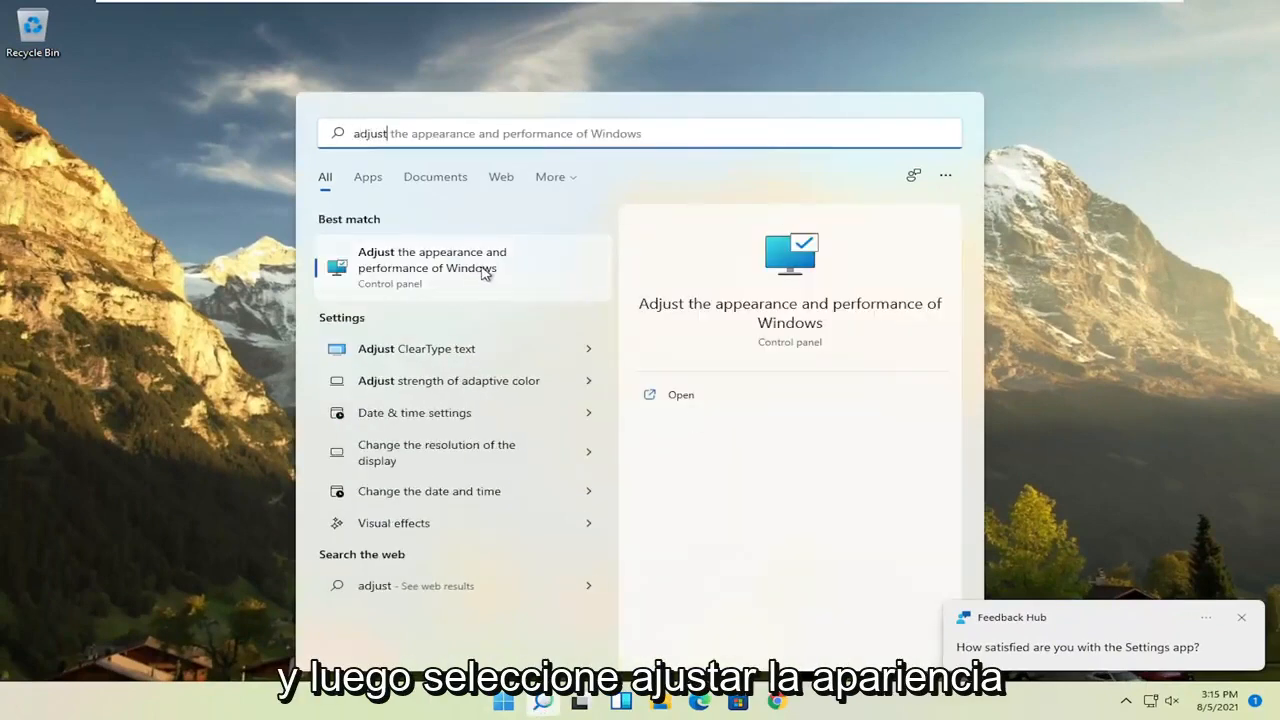
Open 'Adjust the appearance and performance of Windows' from the search results.
click(432, 260)
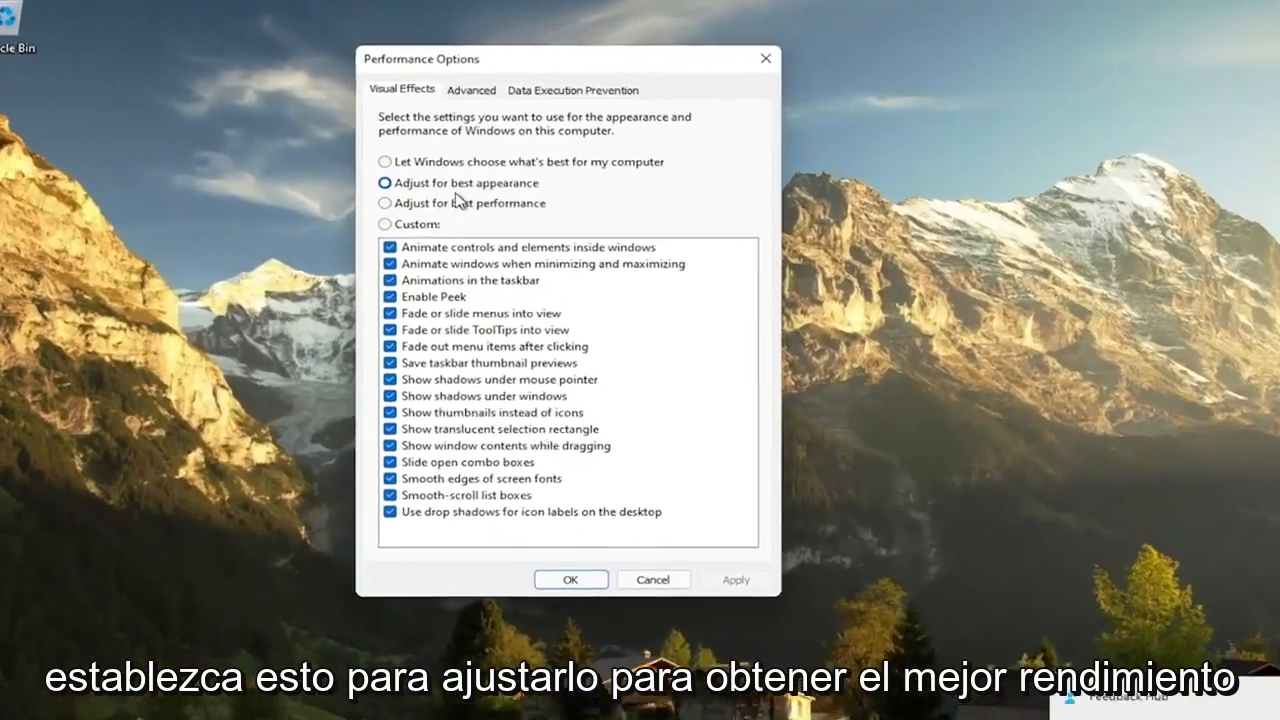
Apply best-performance visual effects with window contents shown while dragging, close it, and open Control Panel.
click(384, 204)
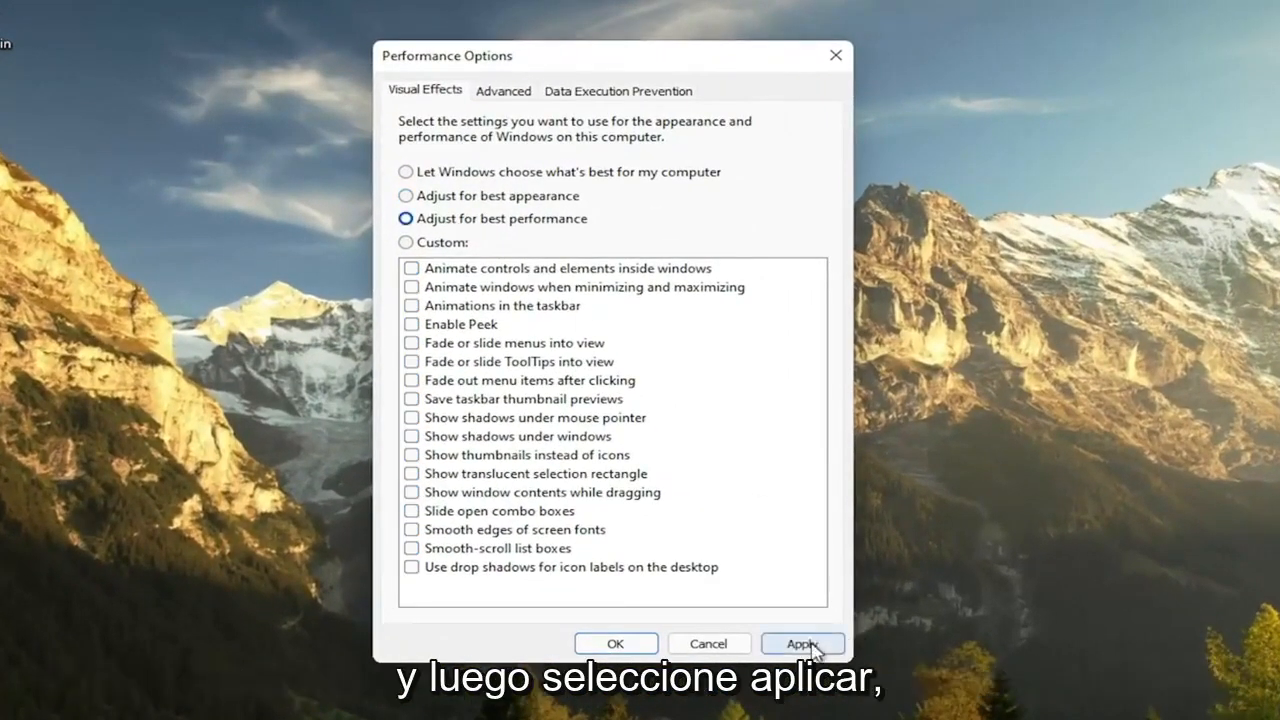
click(800, 644)
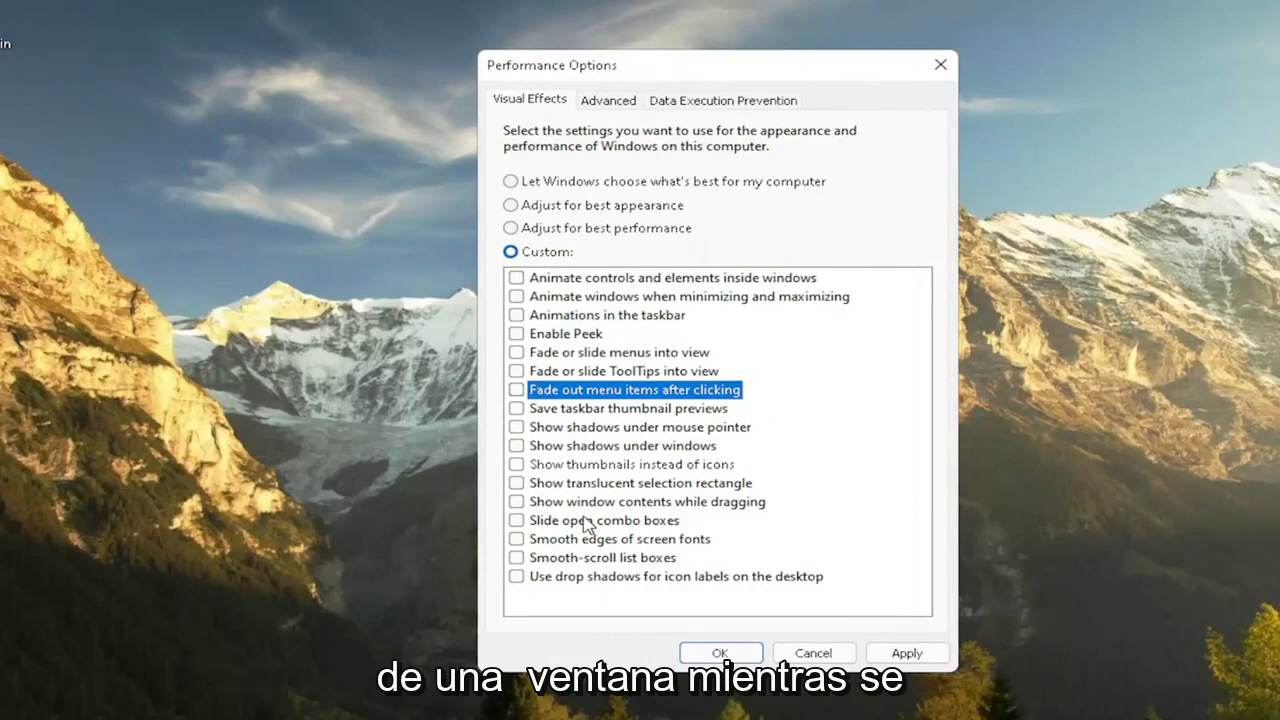
click(516, 500)
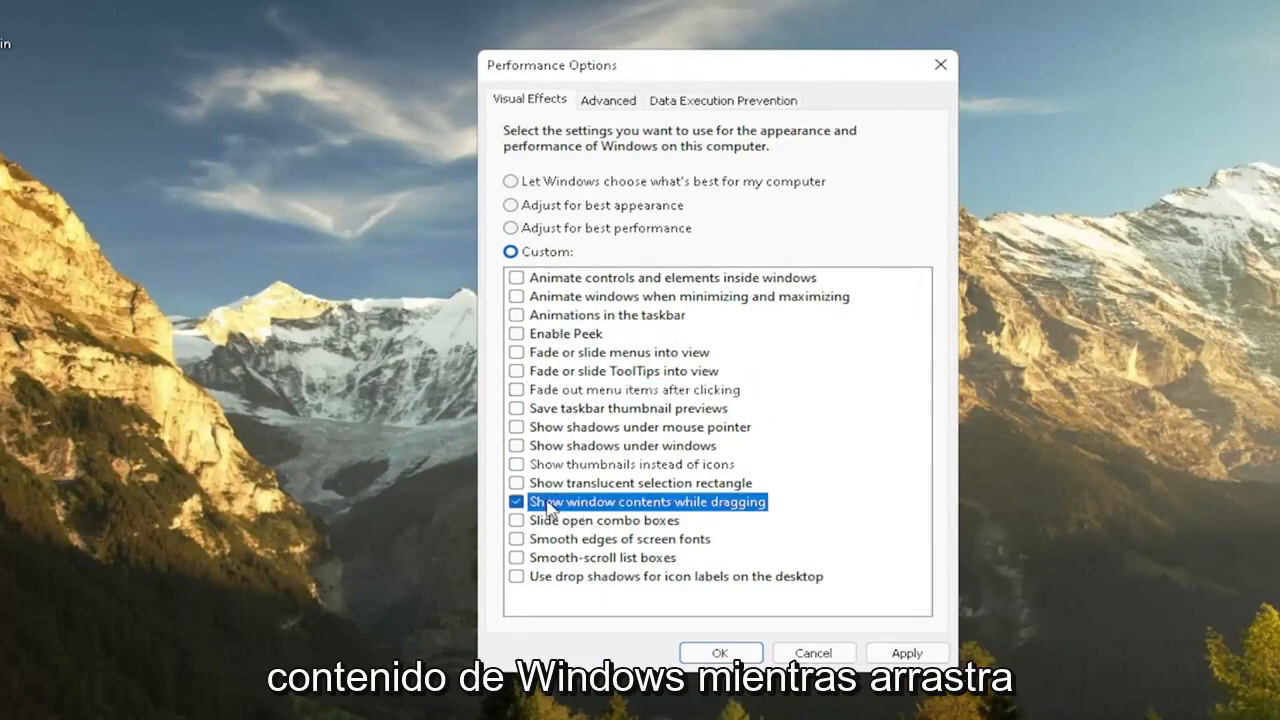
mouse_move(810, 624)
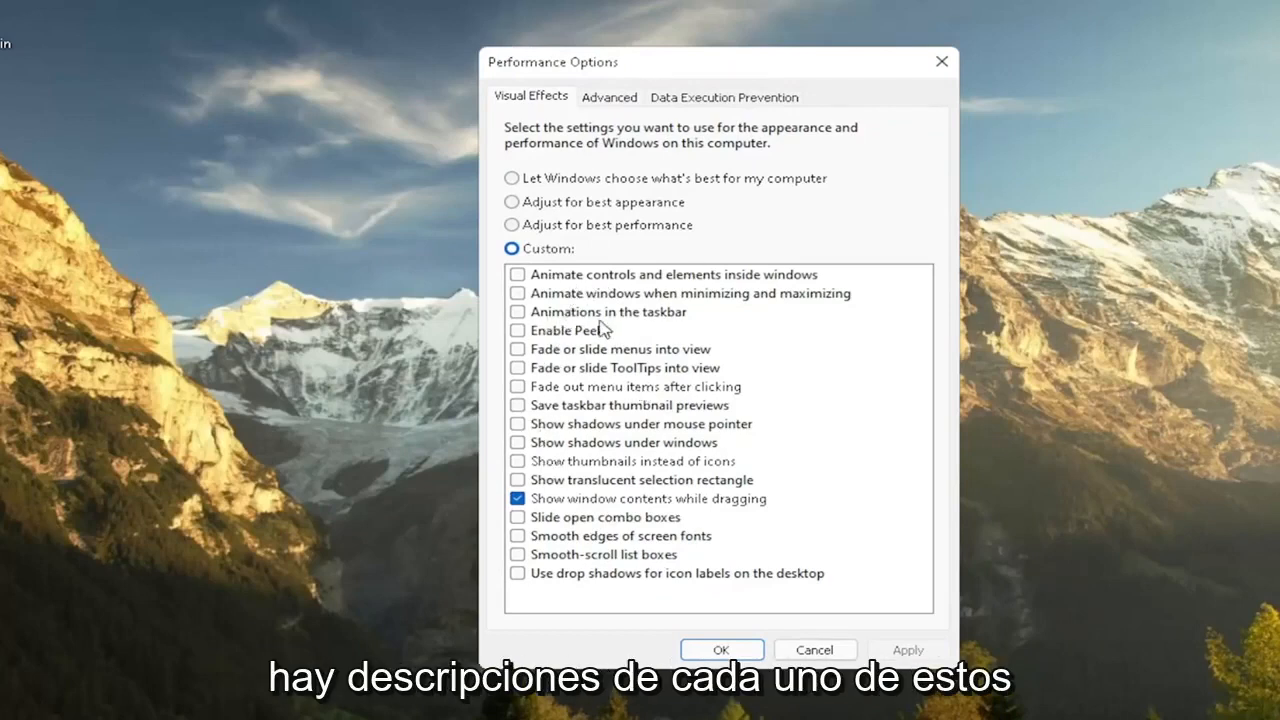
mouse_move(570, 510)
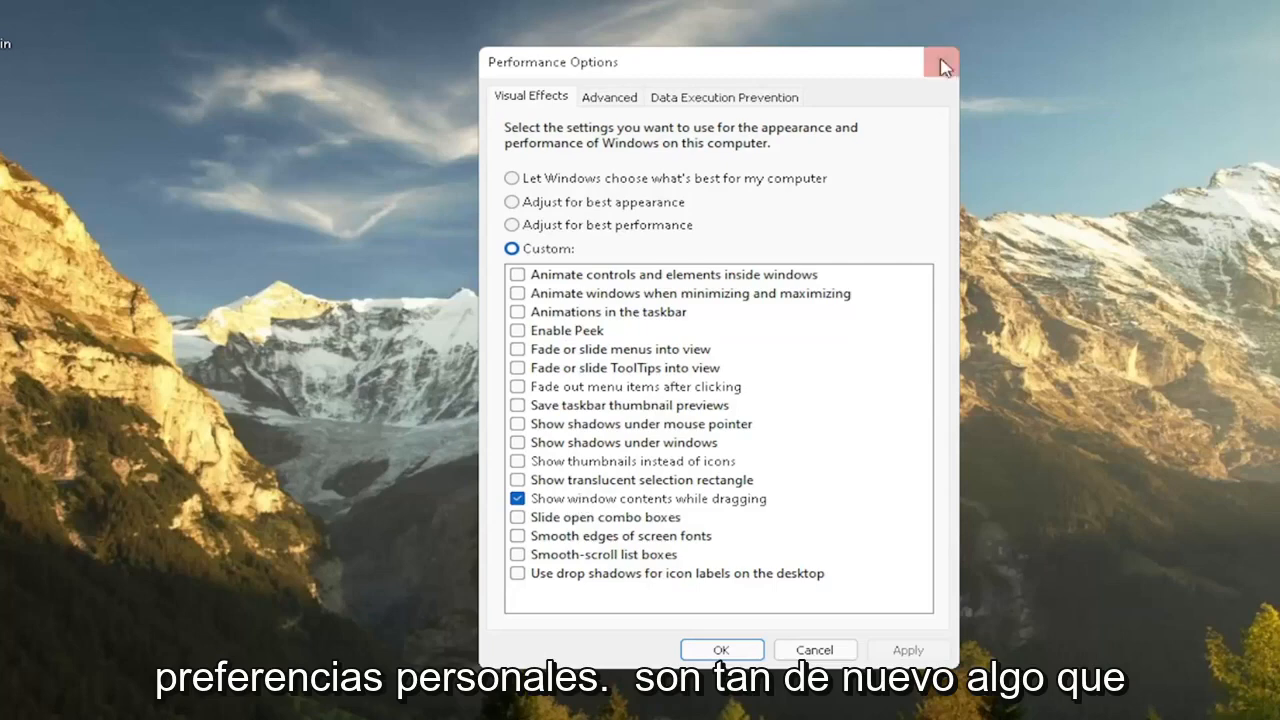
click(940, 60)
text(control)
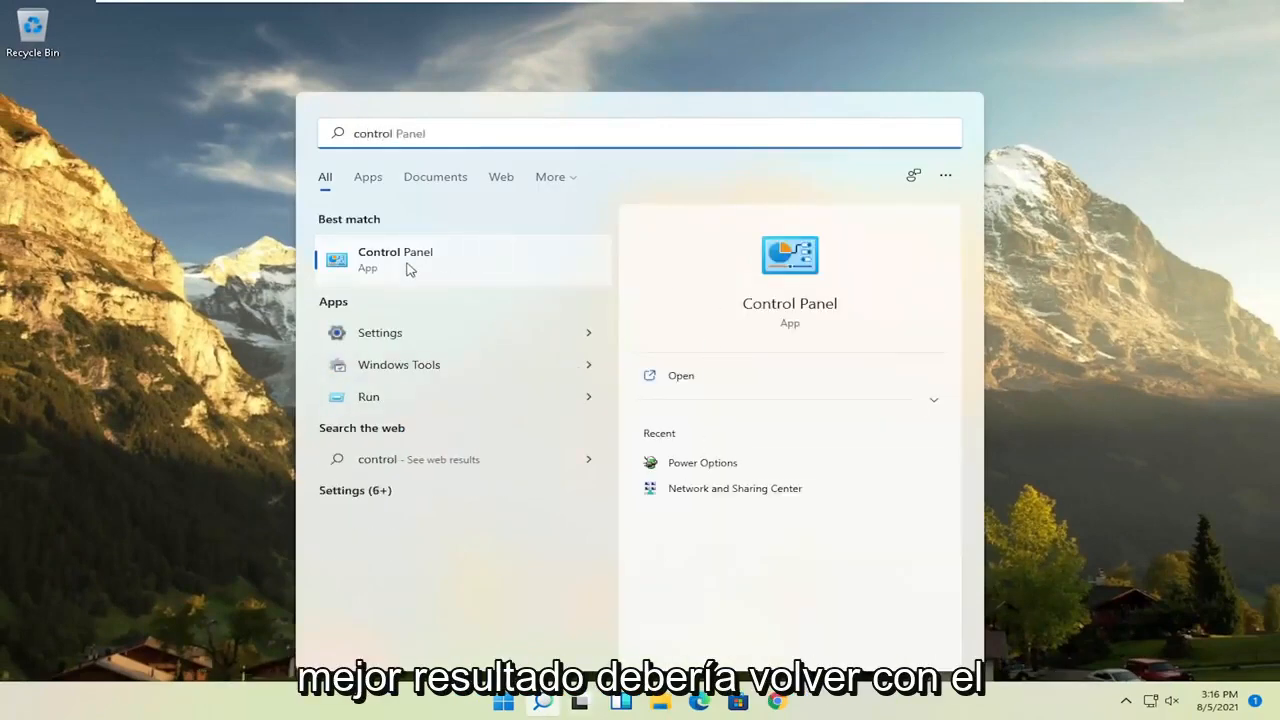
click(396, 258)
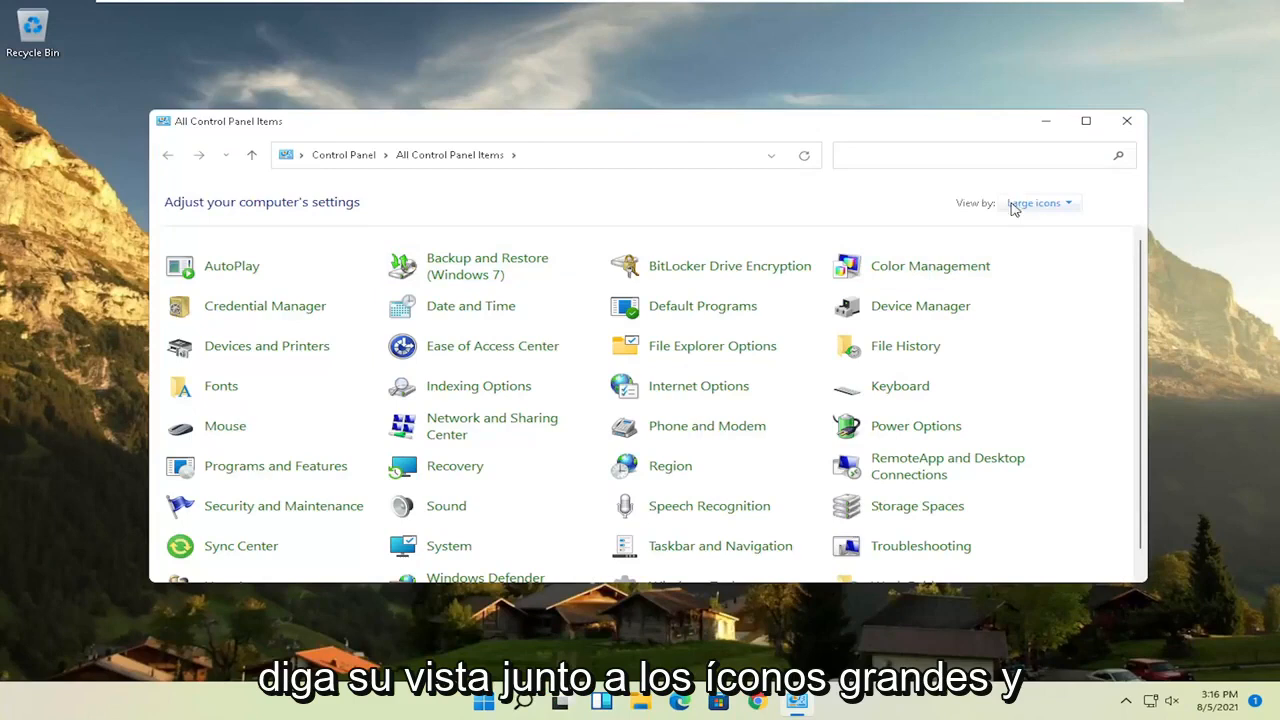
mouse_move(1050, 250)
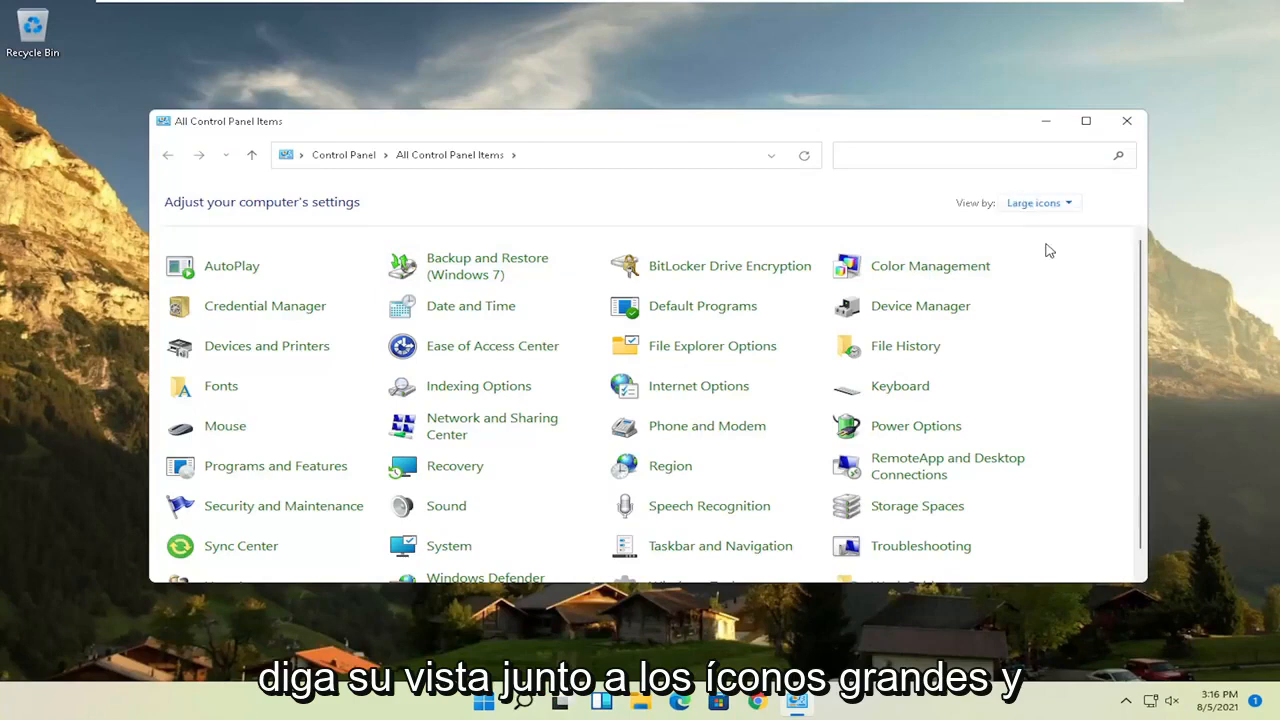
mouse_move(904, 436)
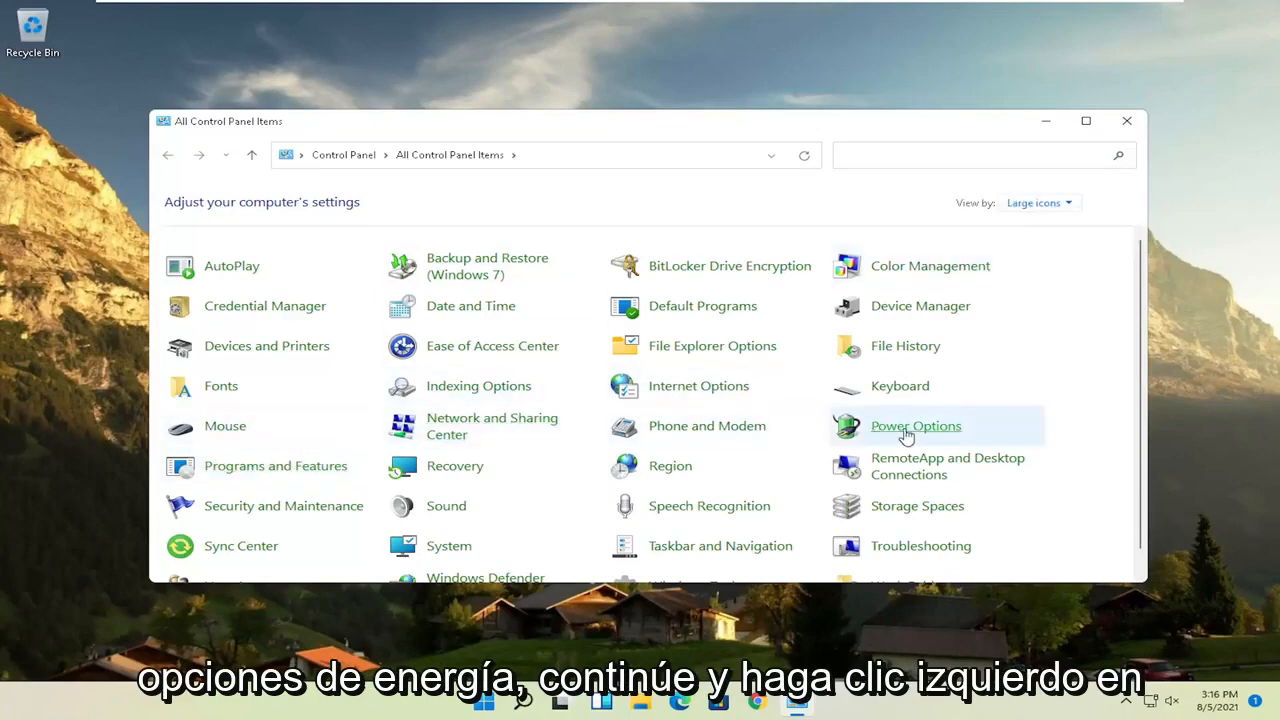
Select the High performance plan in Power Options under the additional plans.
click(914, 424)
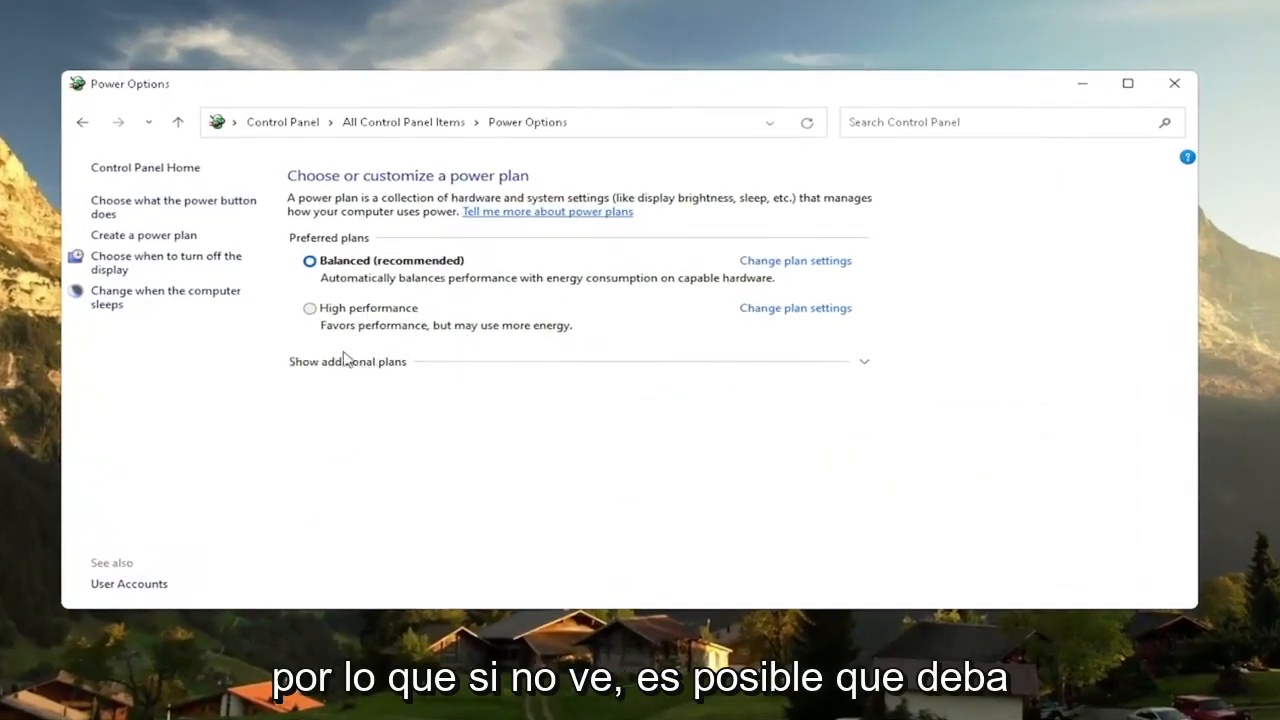
click(348, 360)
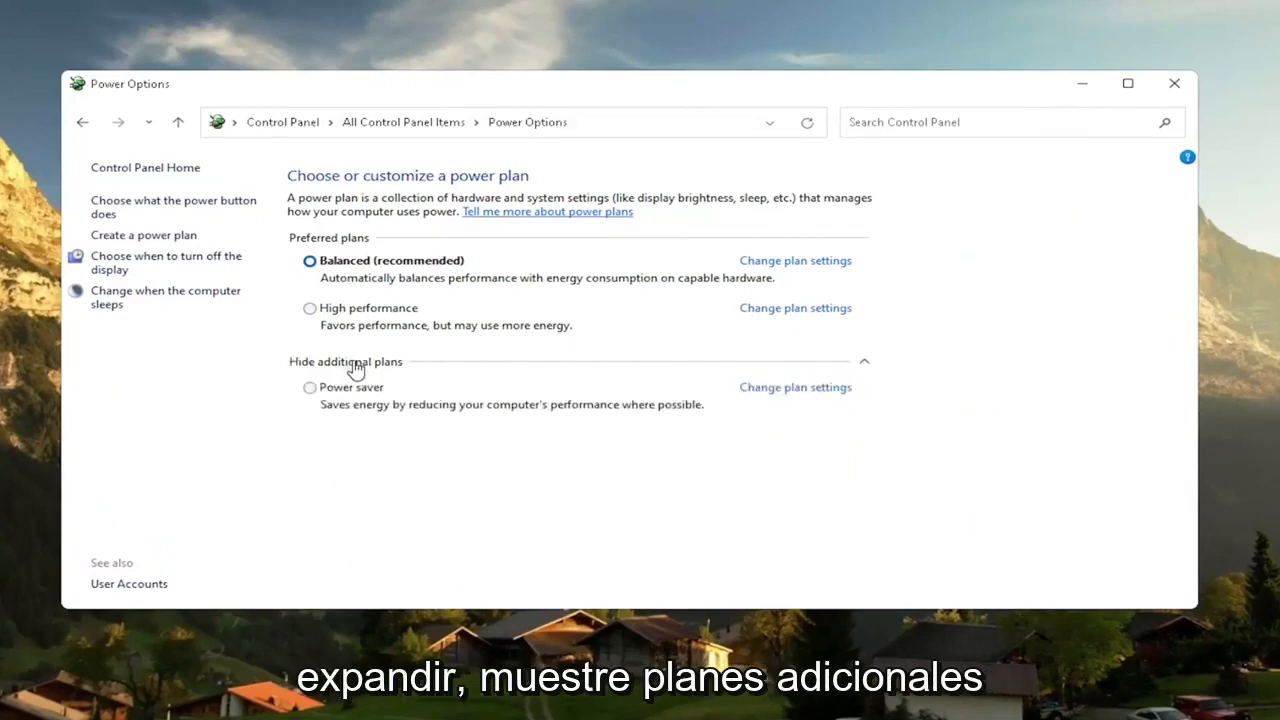
click(310, 308)
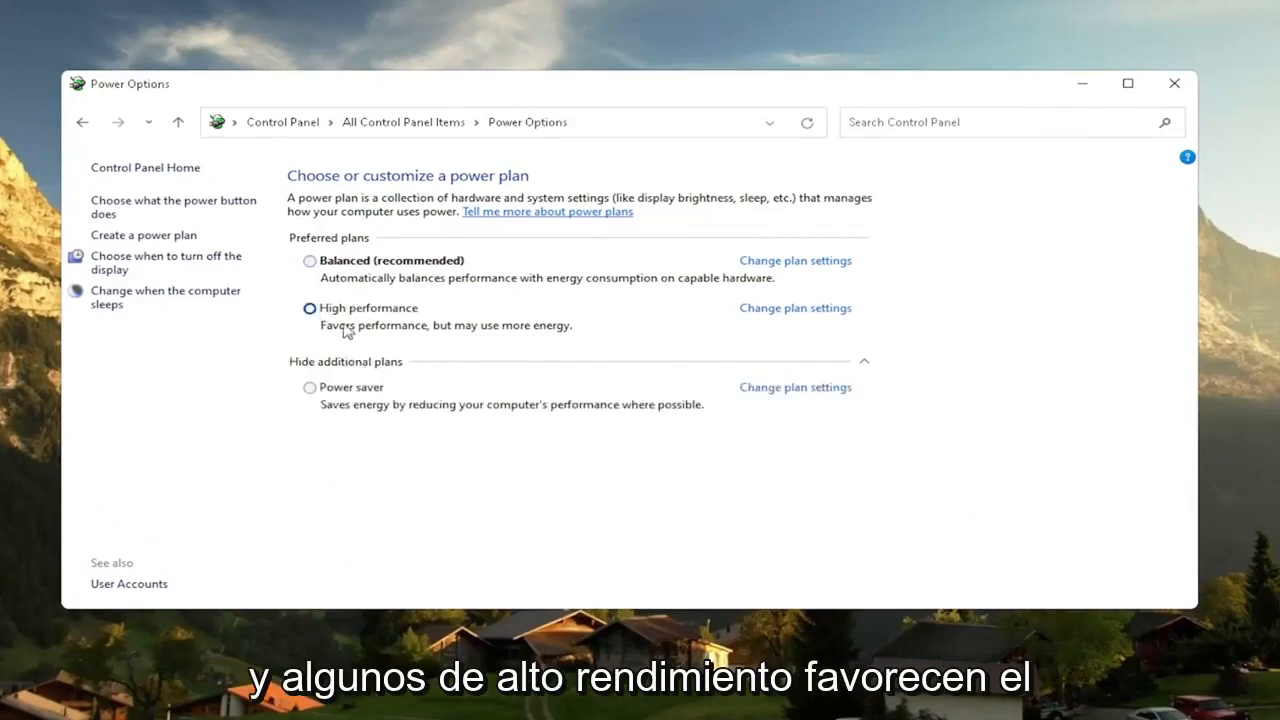
mouse_move(564, 328)
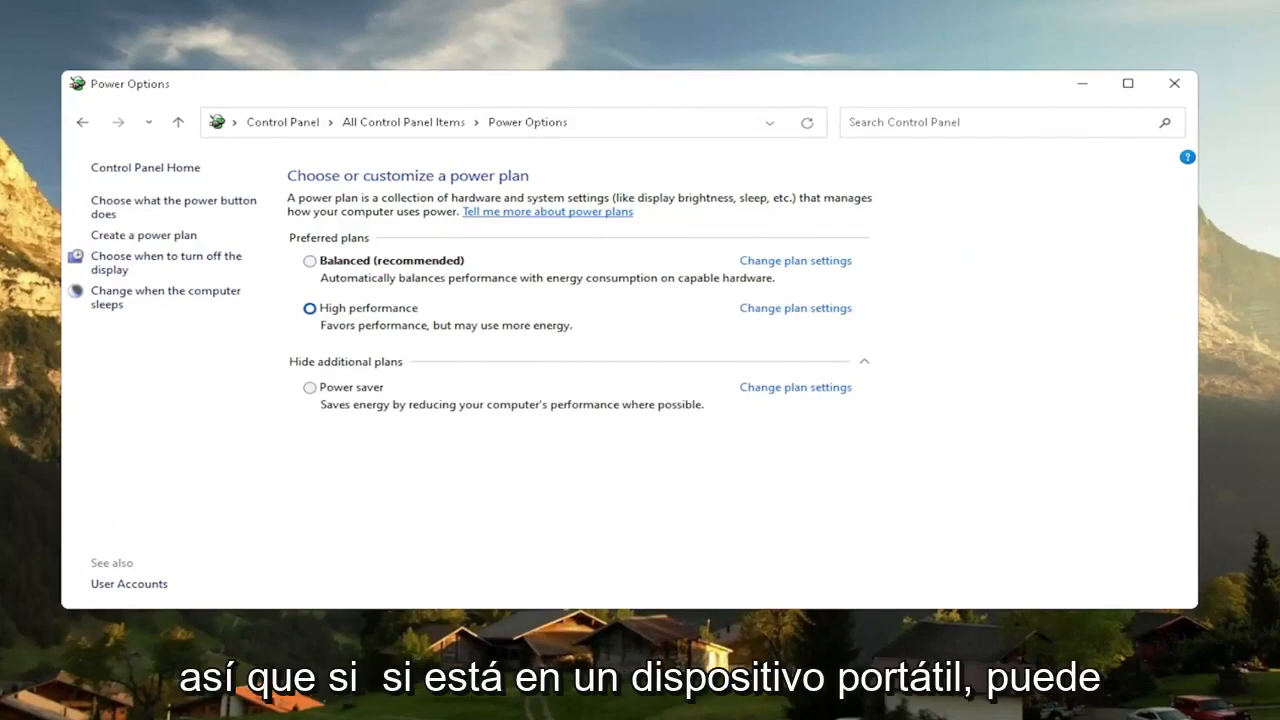
mouse_move(316, 336)
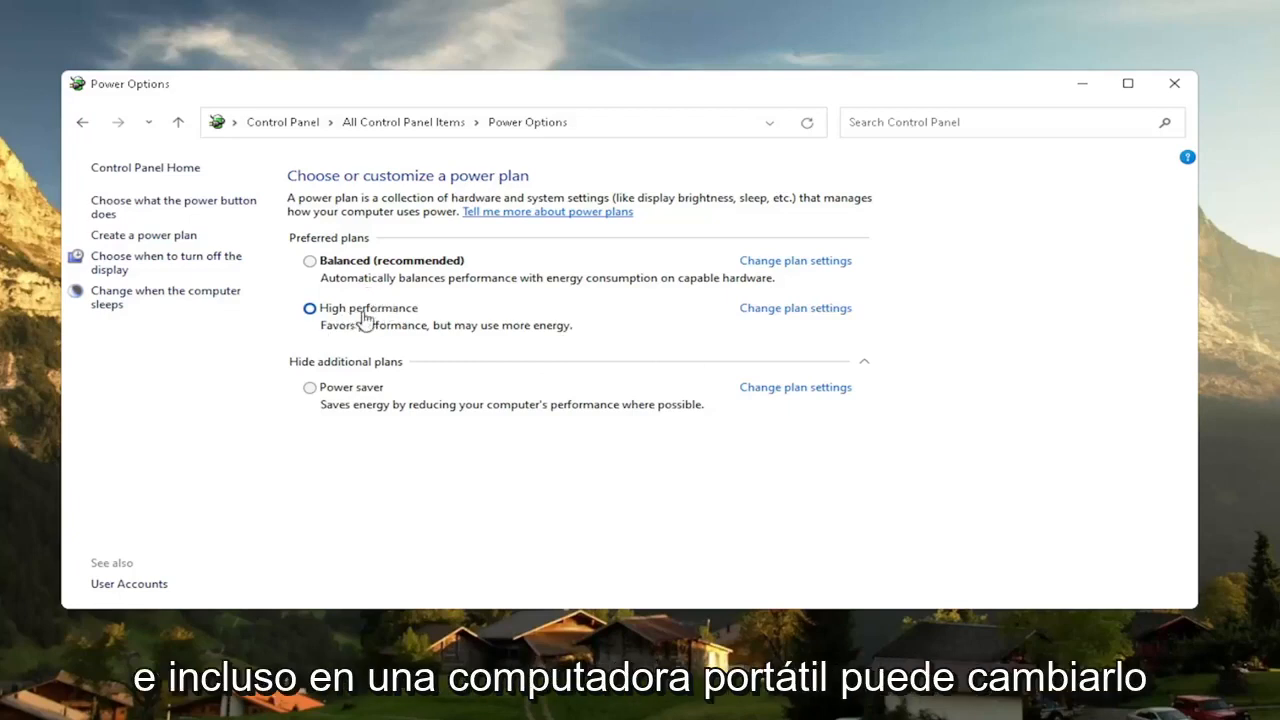
mouse_move(404, 330)
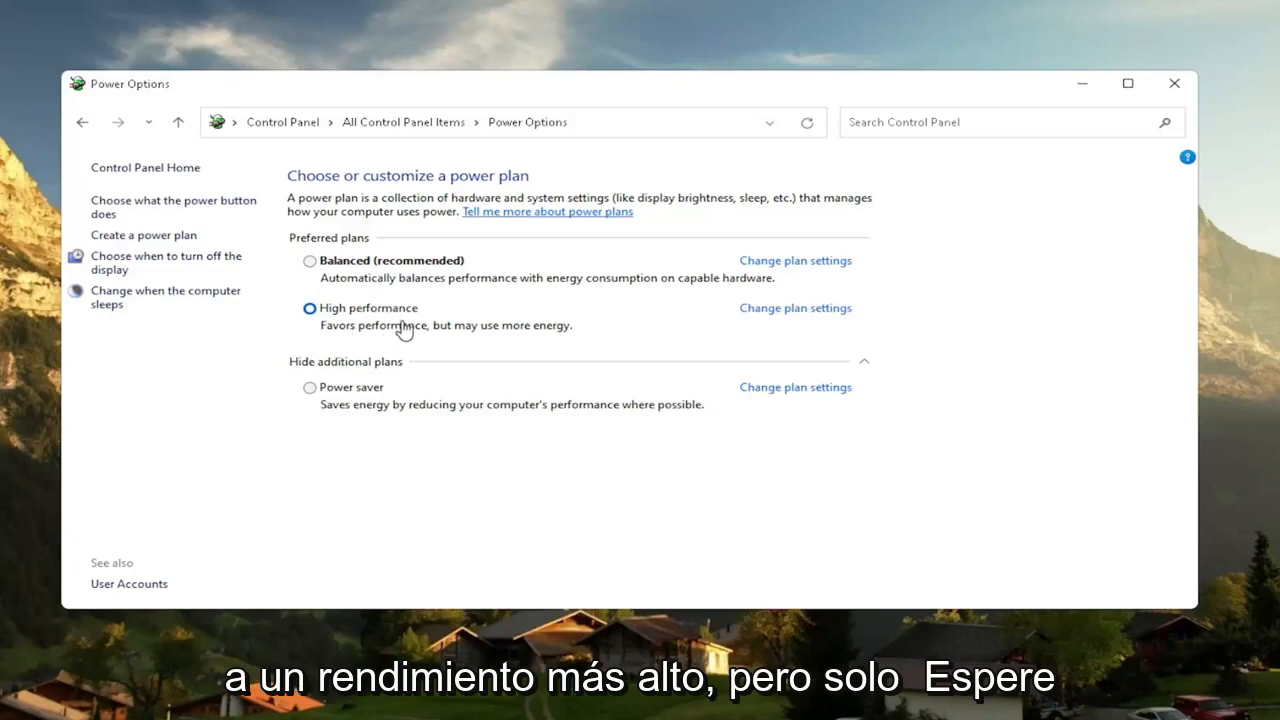
mouse_move(164, 268)
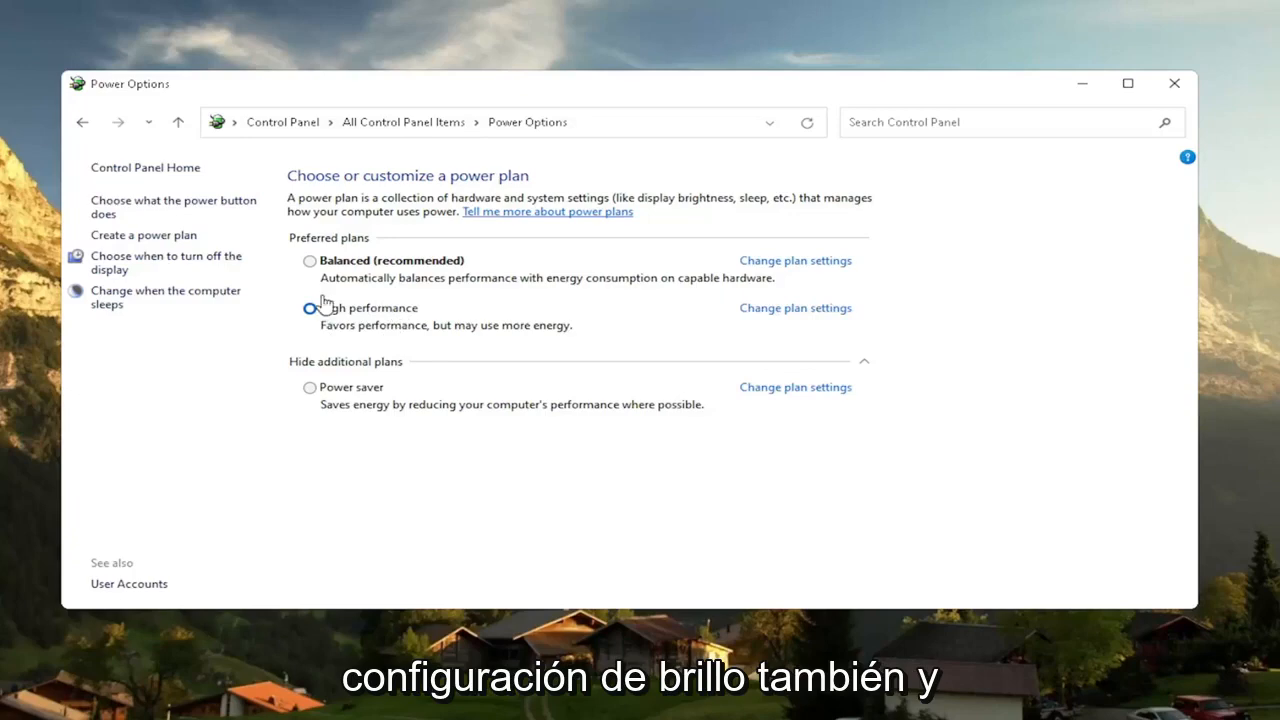
click(310, 308)
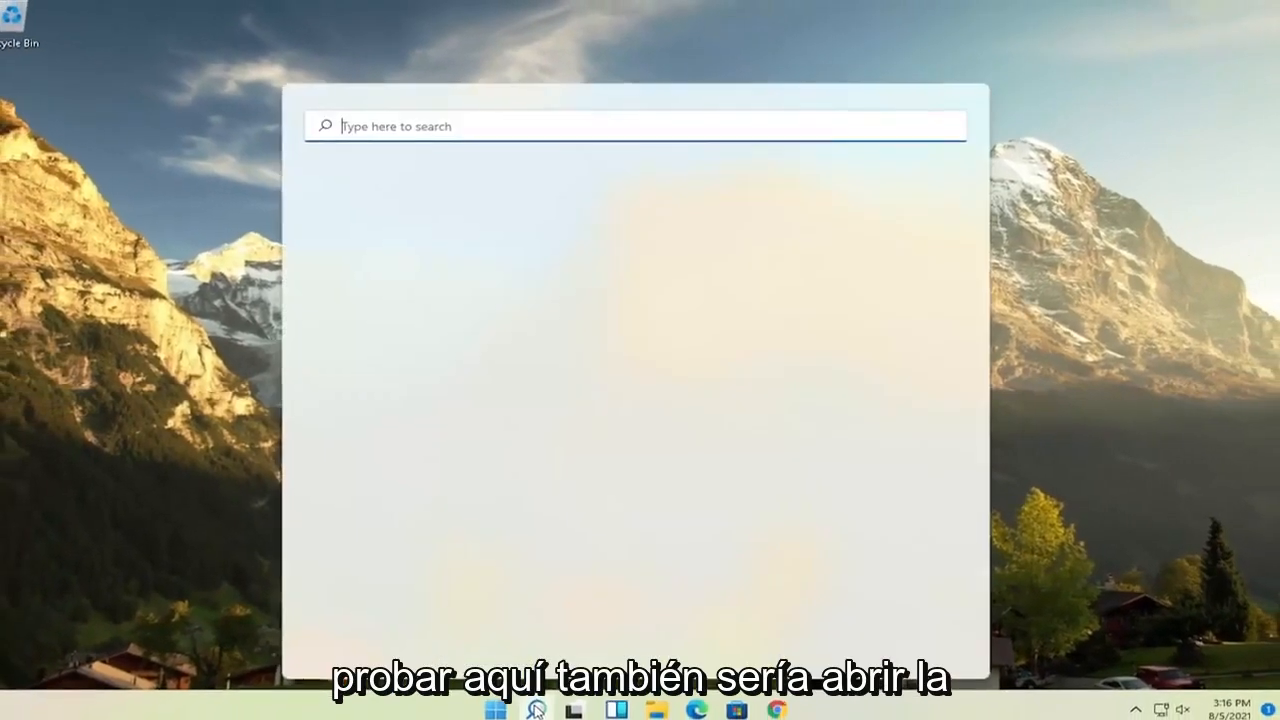
Run Disk Cleanup on drive C: including system files and confirm permanent deletion.
text(disk cleanup)
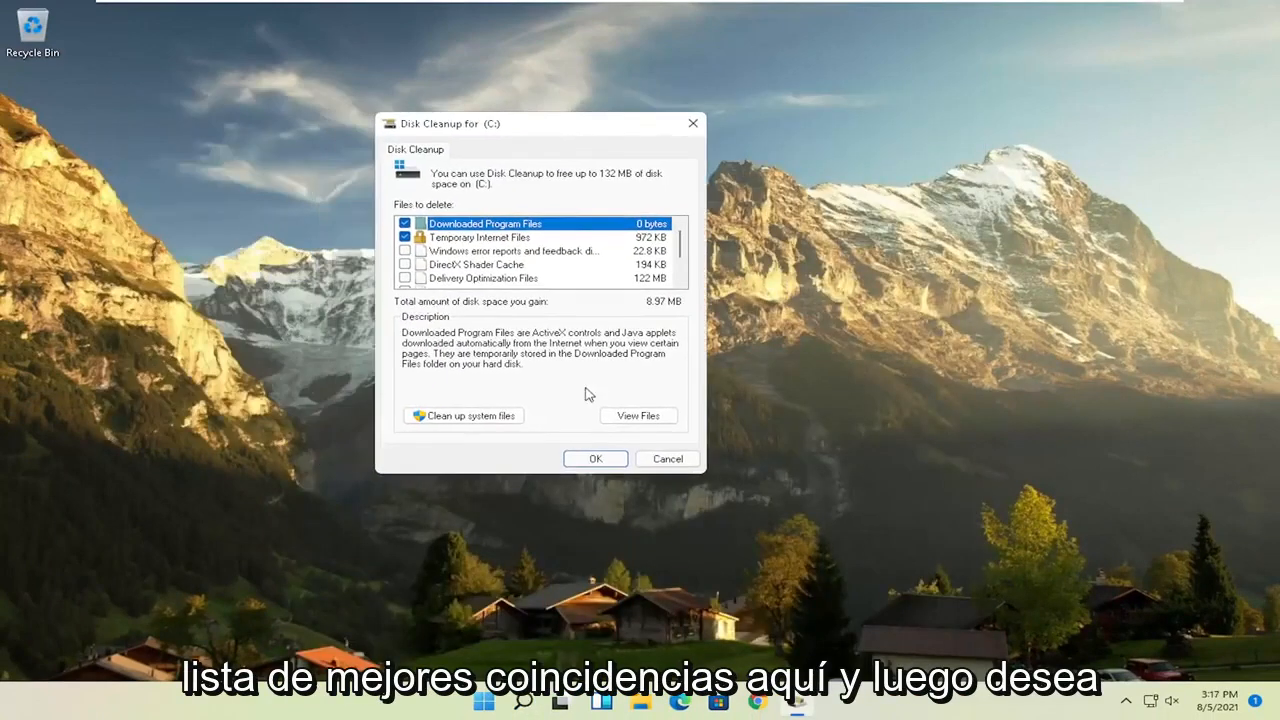
click(464, 414)
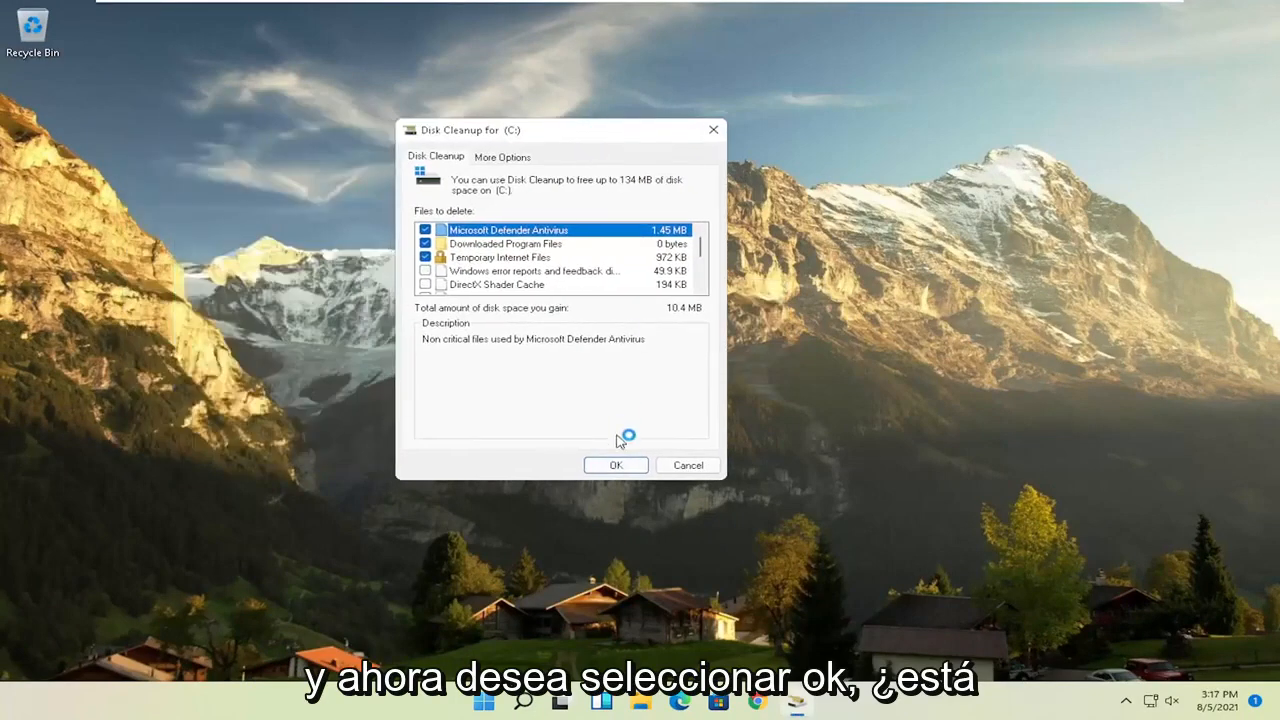
click(616, 464)
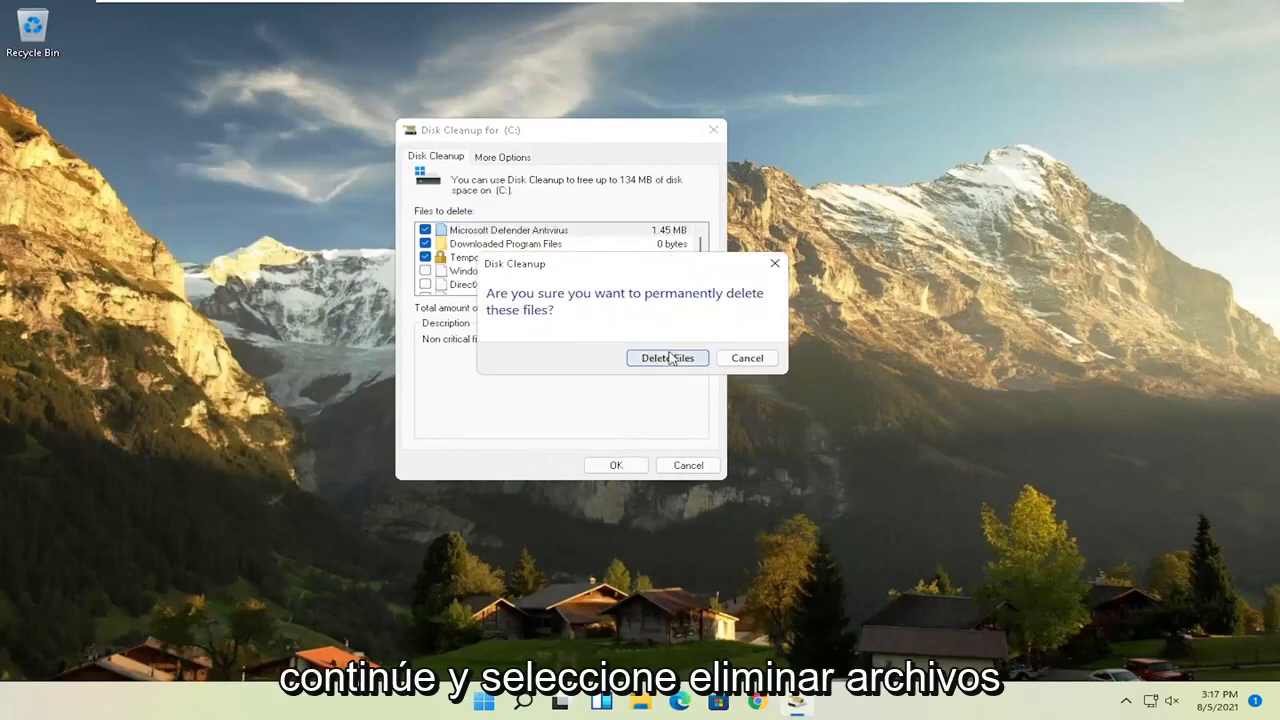
click(668, 358)
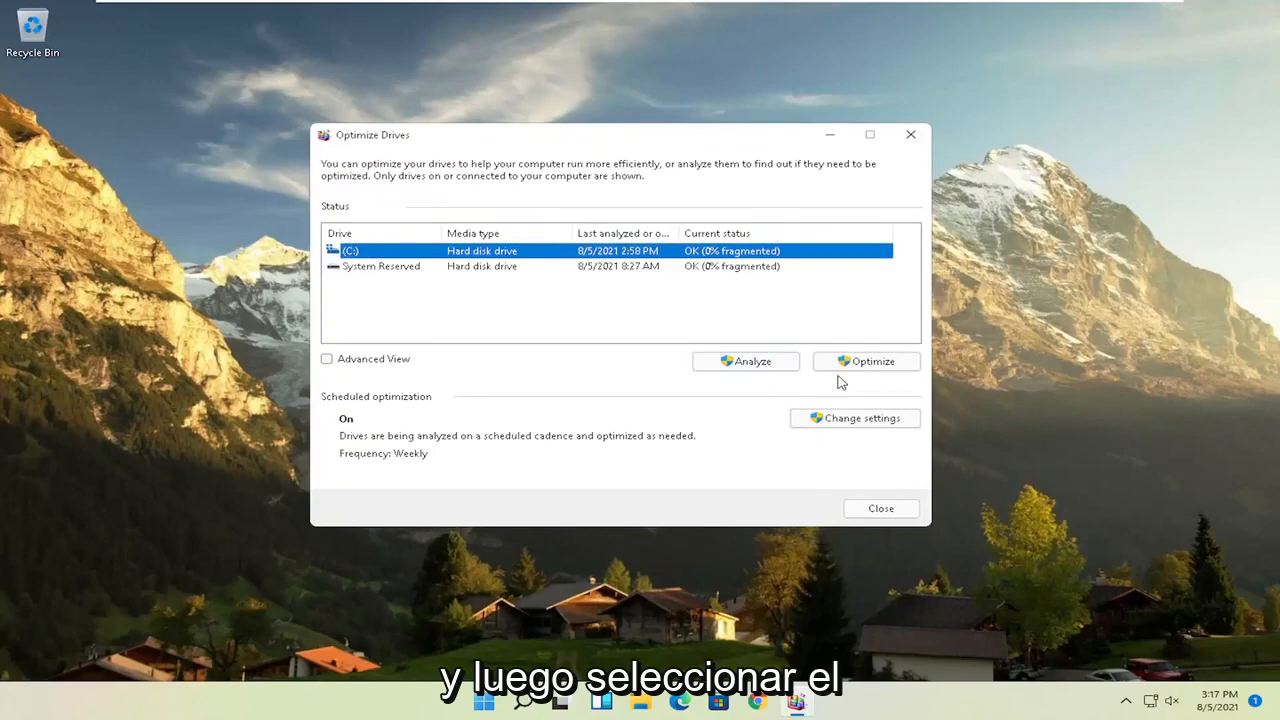
Optimize drive C: to 0% fragmented, then close Optimize Drives.
click(866, 360)
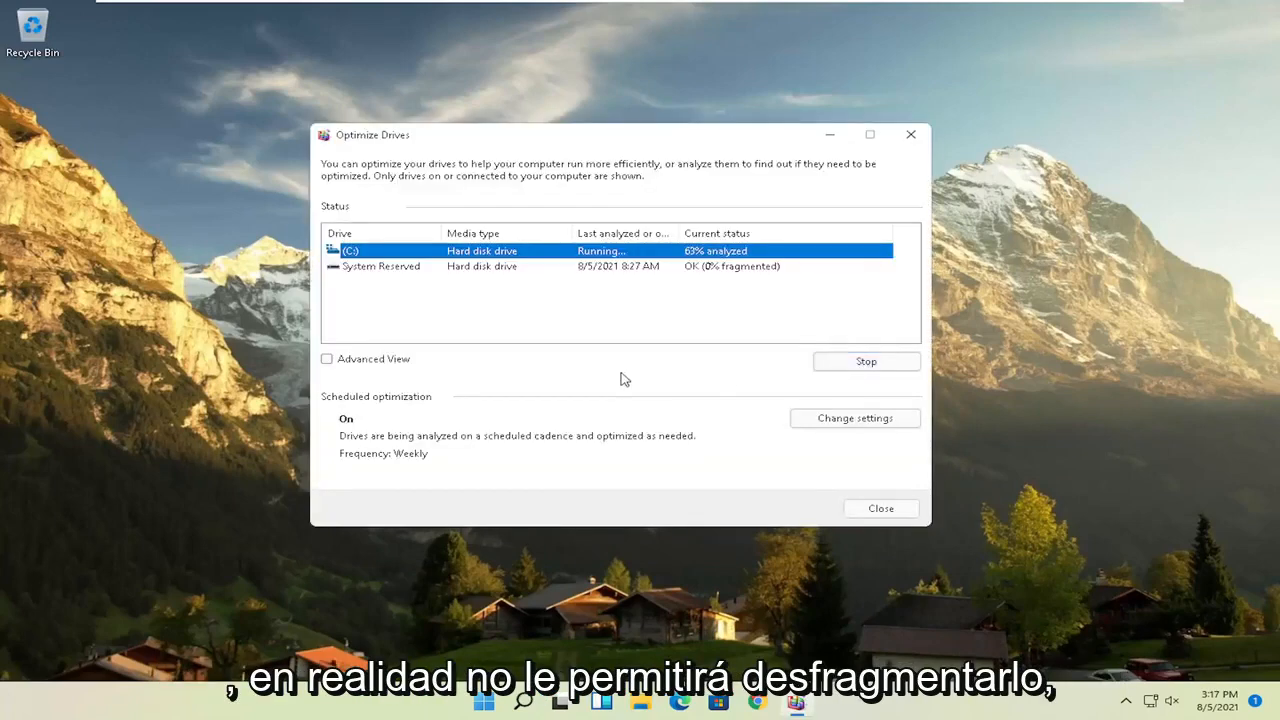
mouse_move(556, 270)
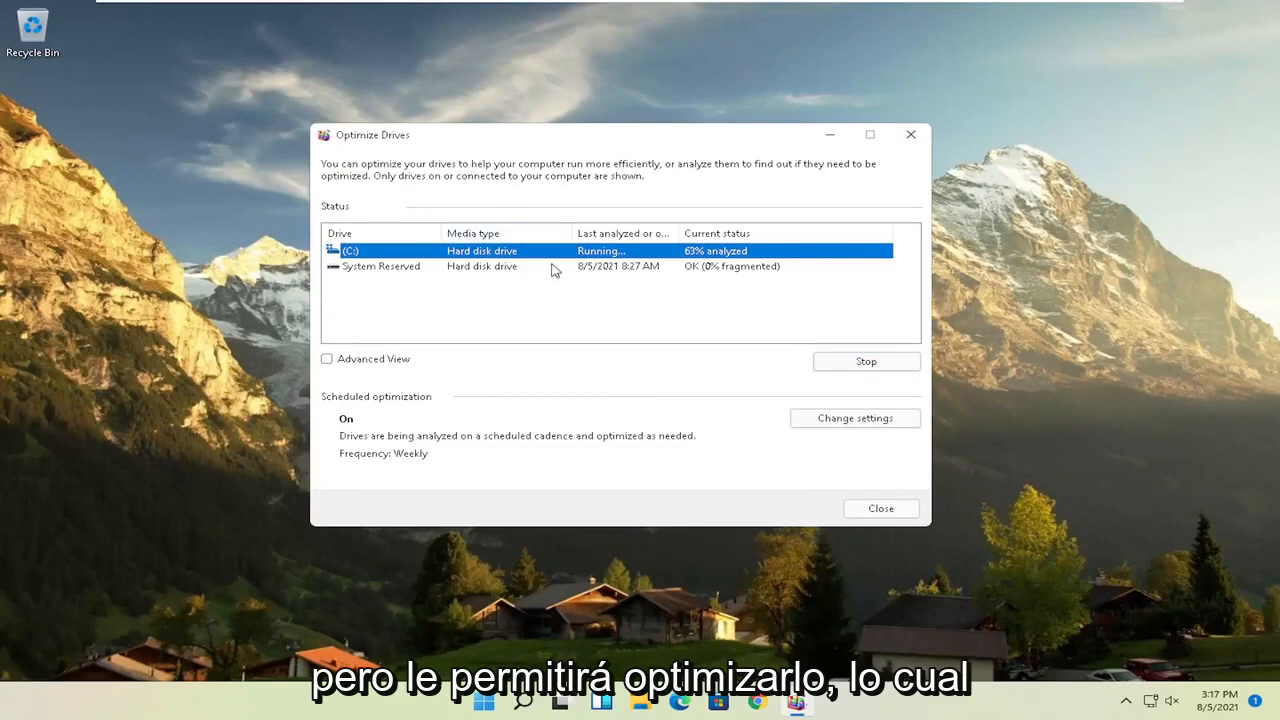
mouse_move(520, 164)
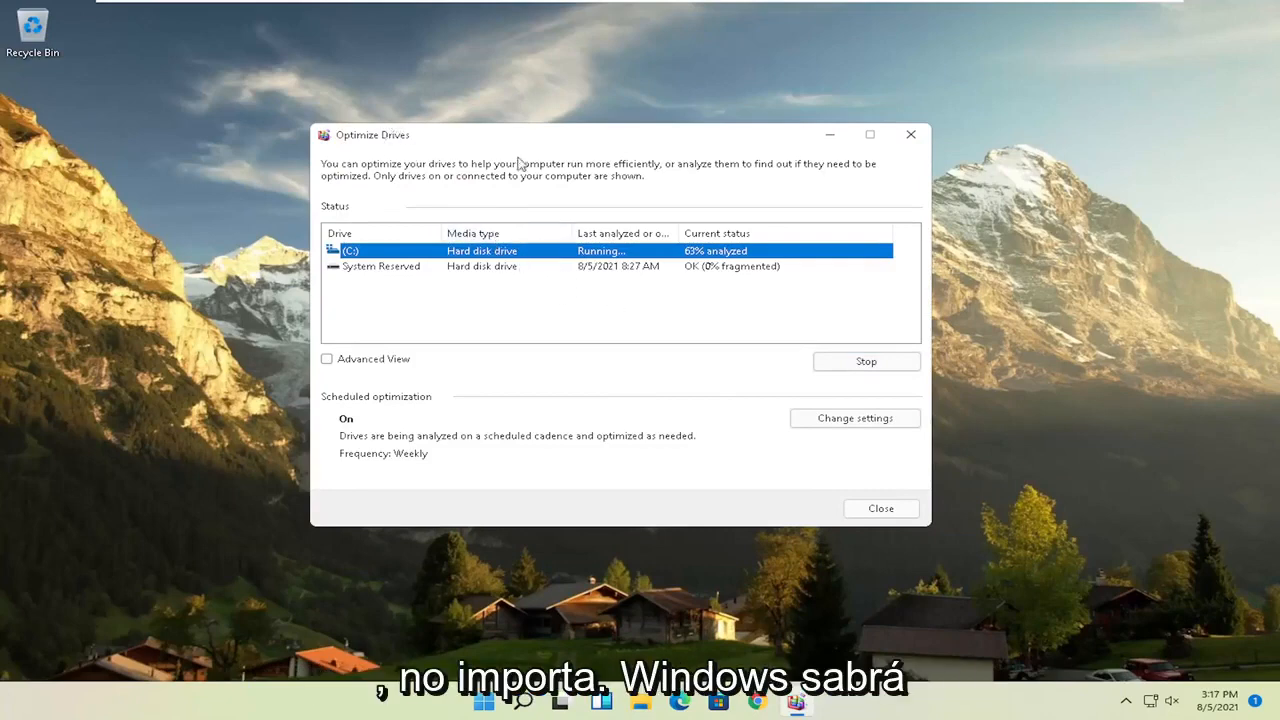
mouse_move(478, 210)
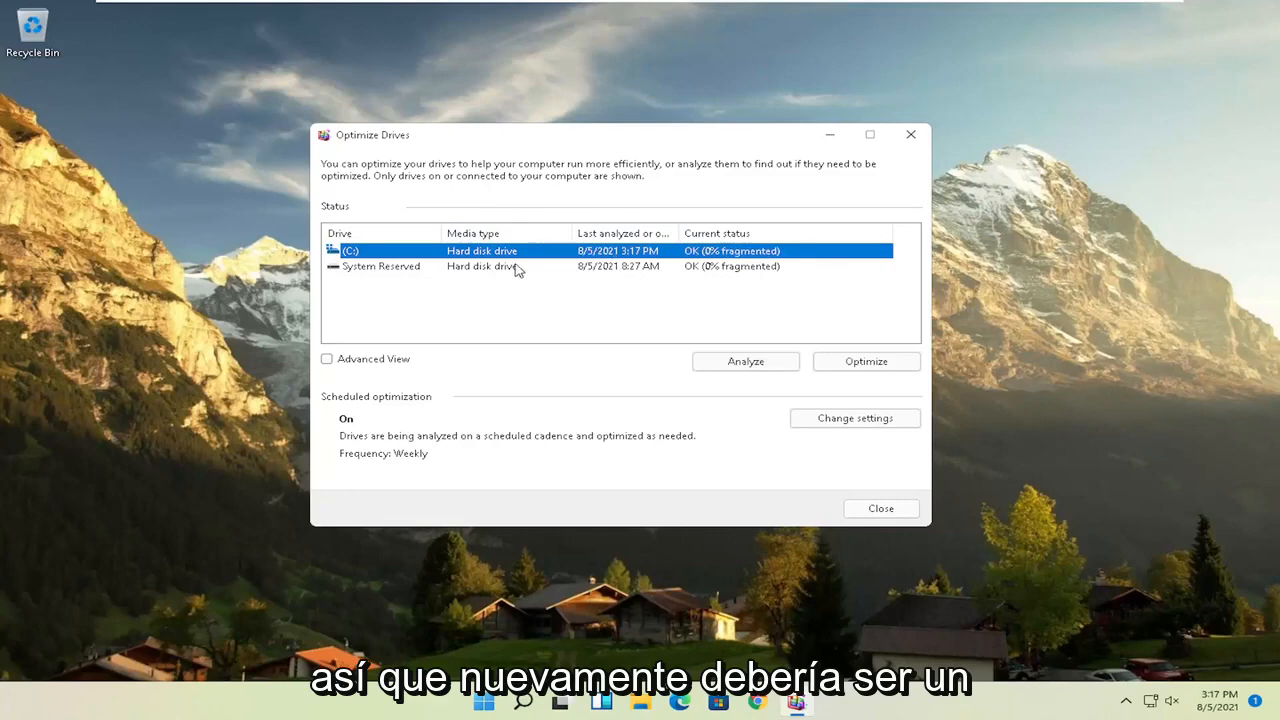
mouse_move(510, 228)
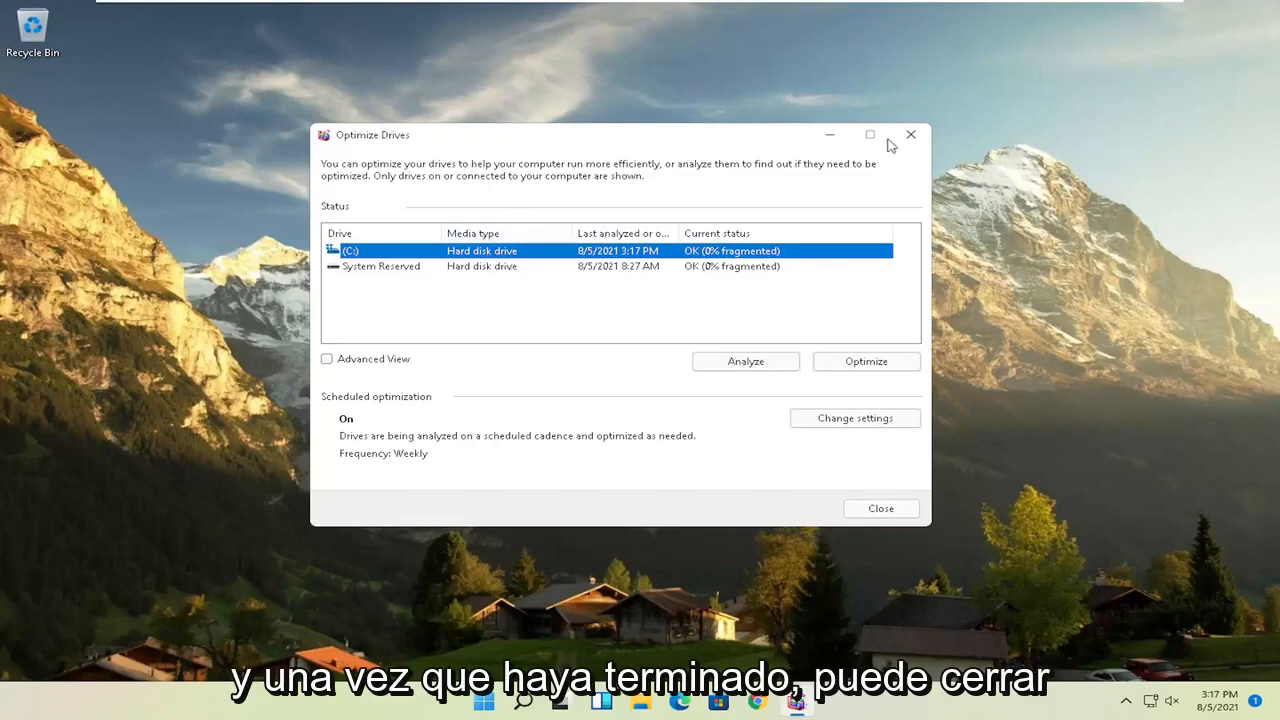
click(910, 134)
text(cmd)
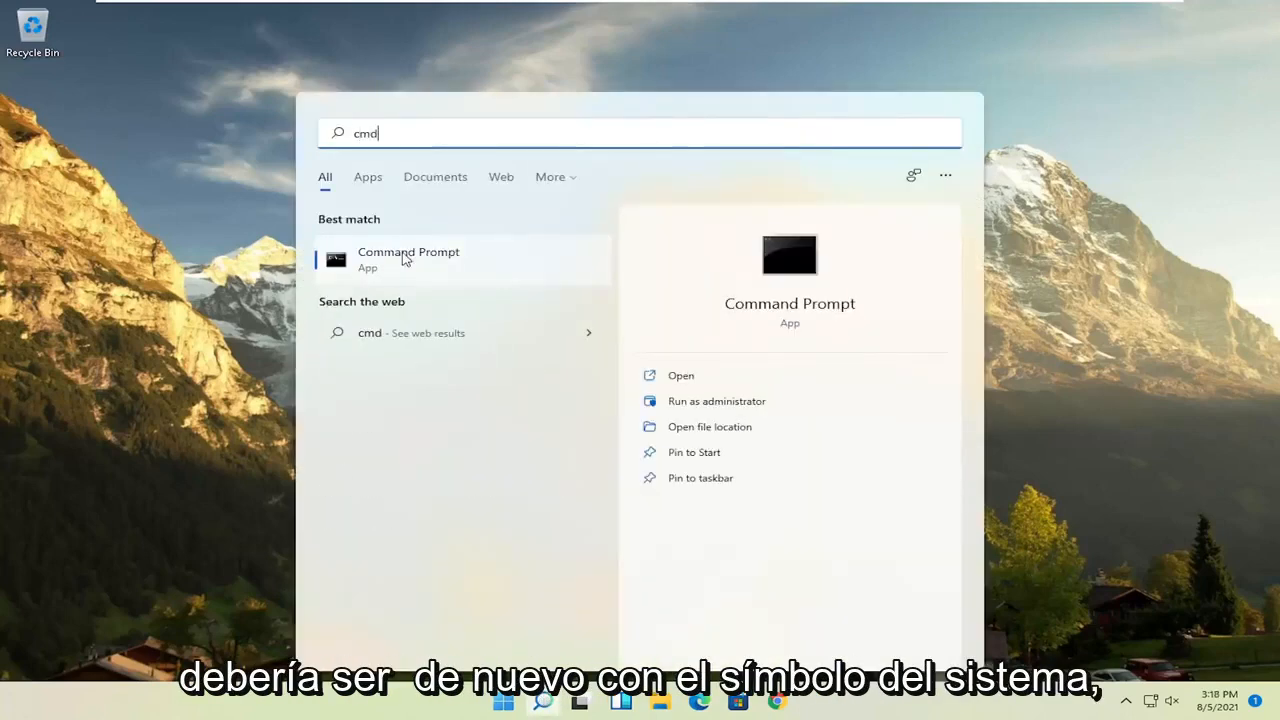
Run Command Prompt as administrator and start 'sfc /scannow'.
right_click(408, 258)
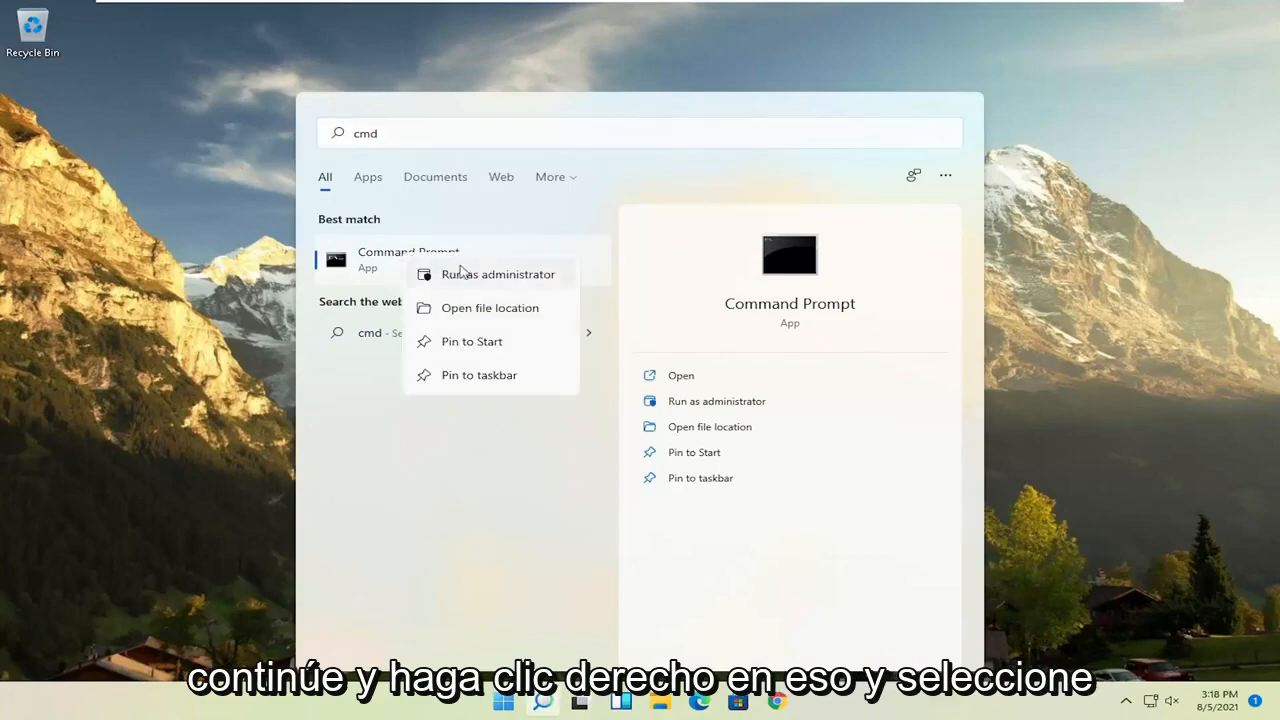
click(498, 274)
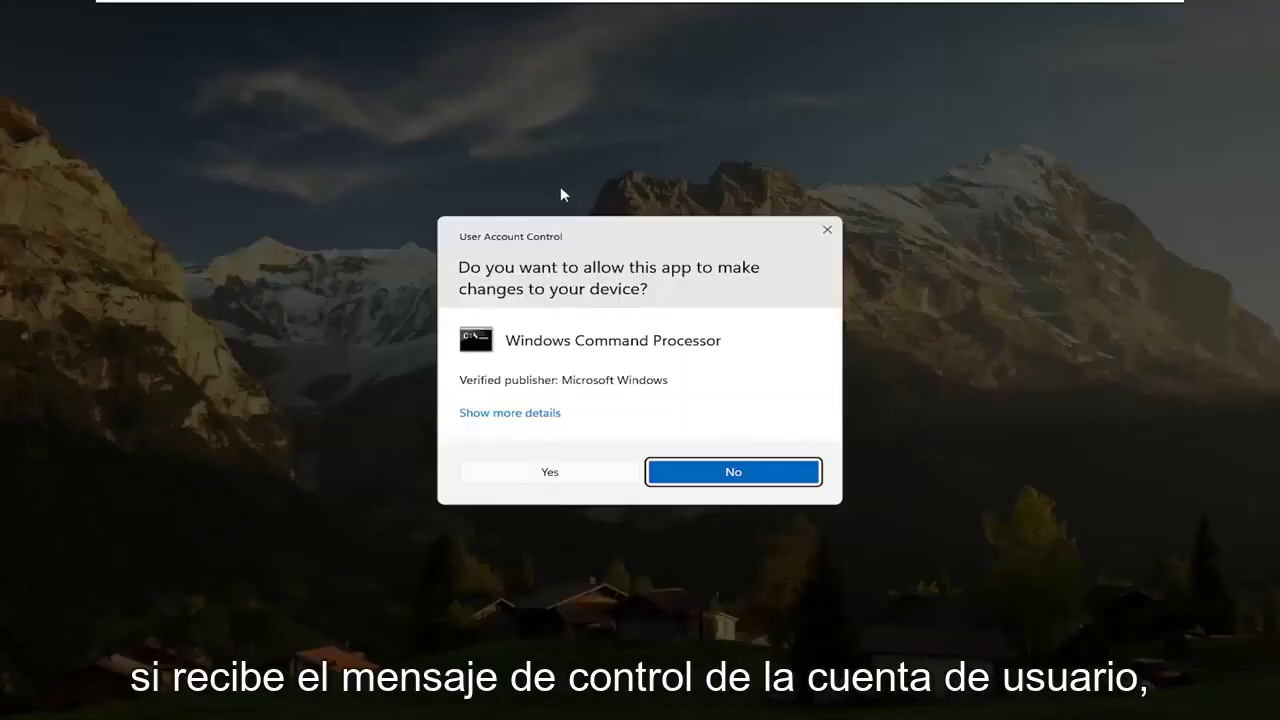
mouse_move(552, 472)
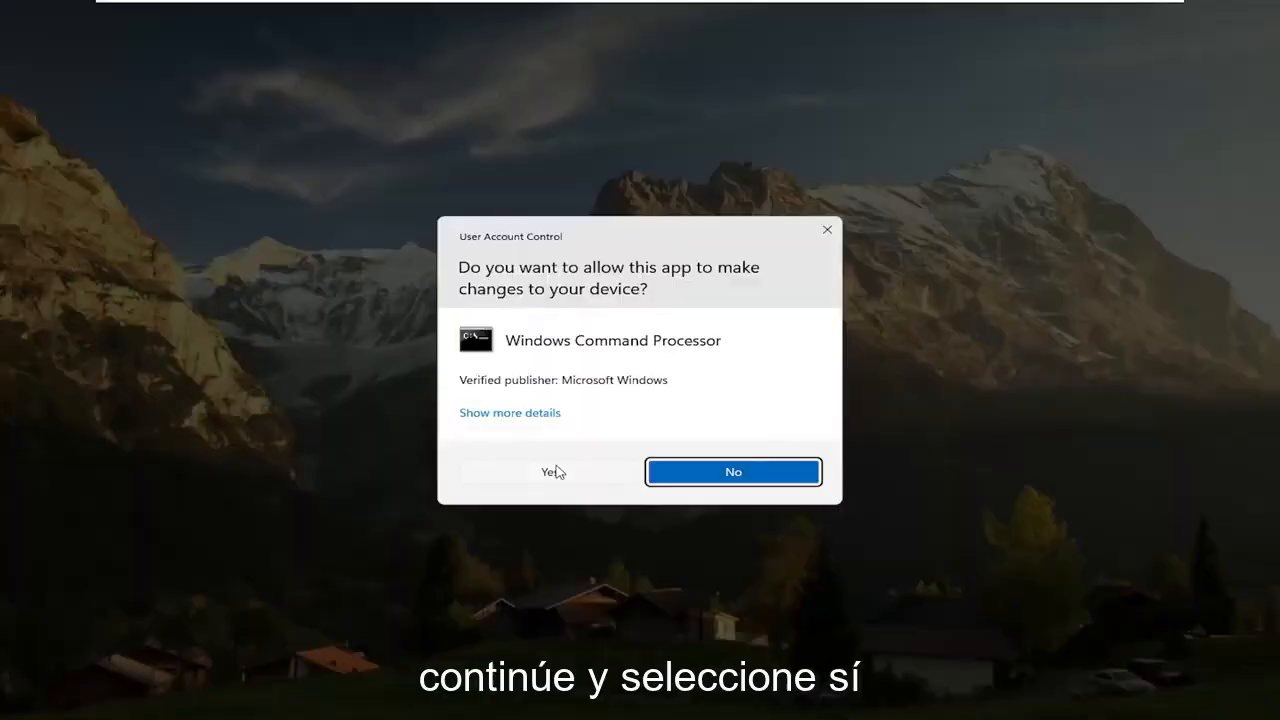
click(550, 472)
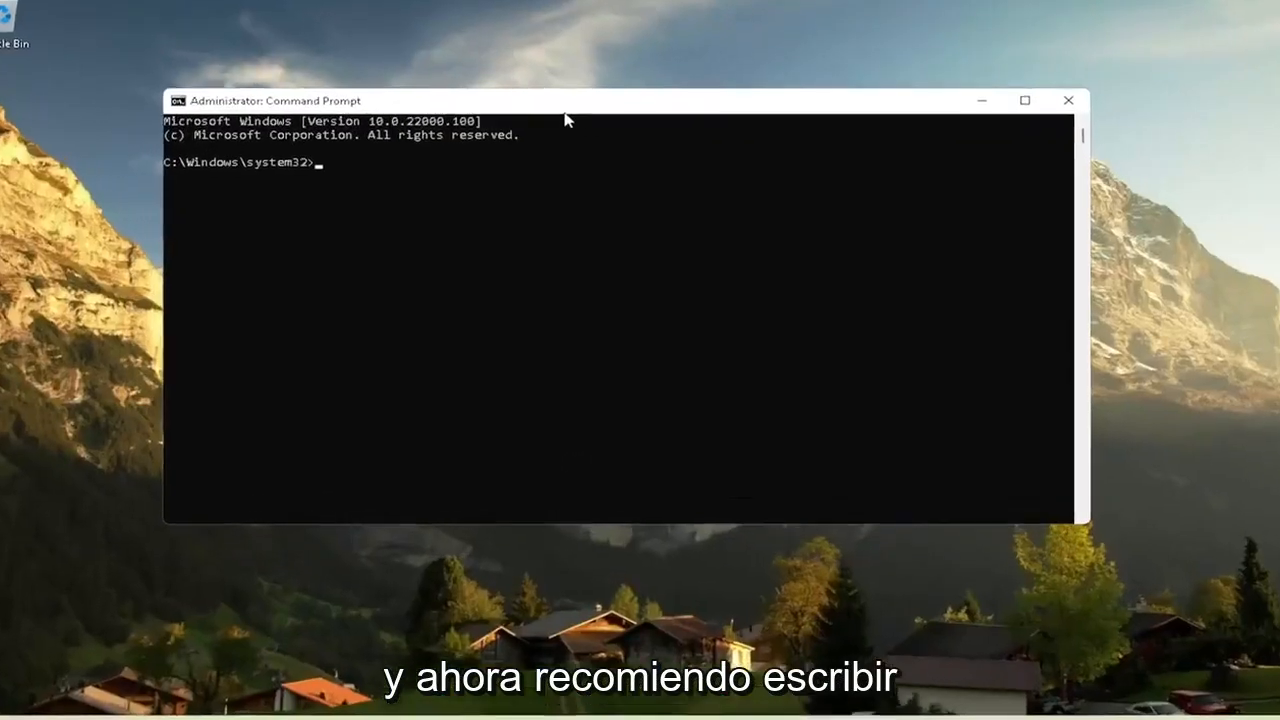
text(sfc)
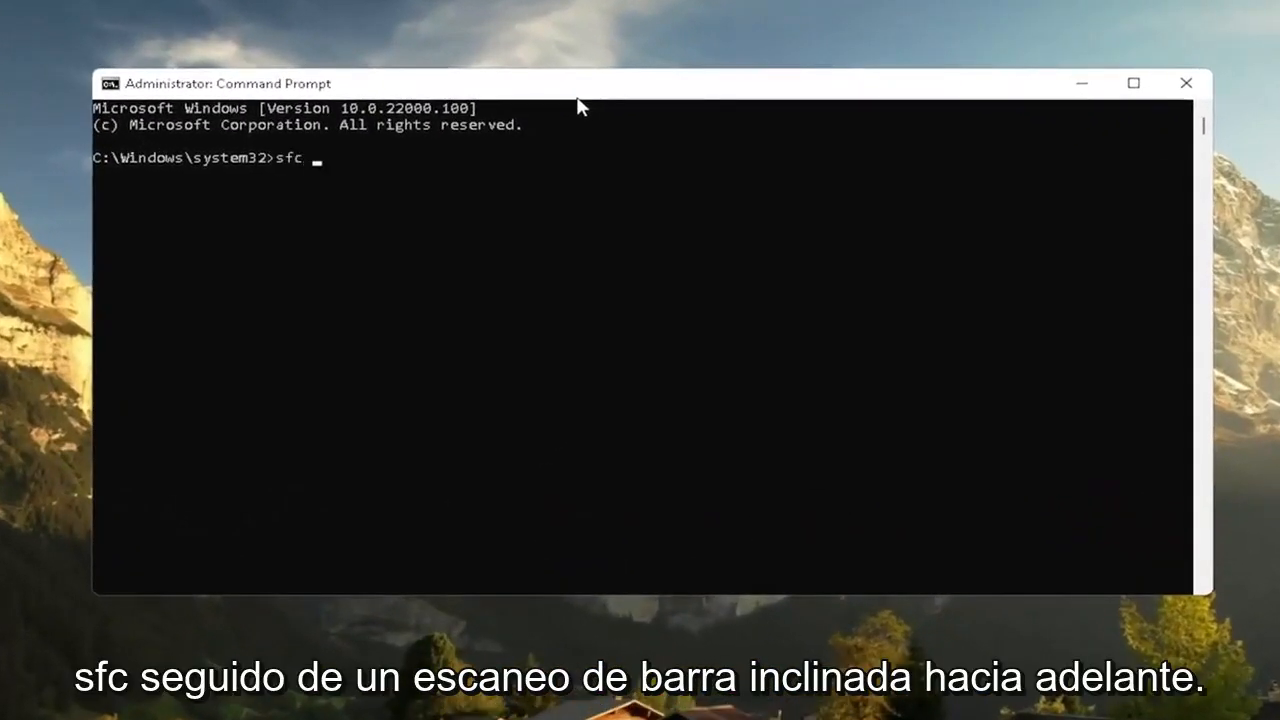
text(/scanno)
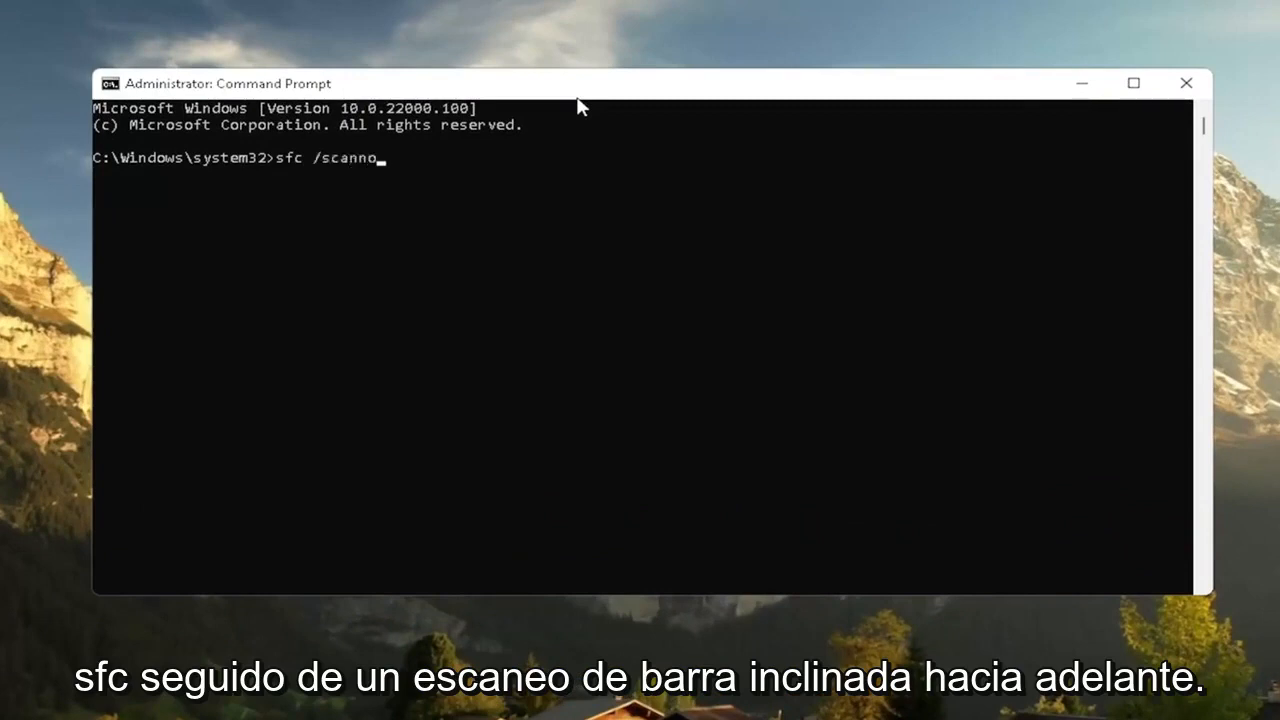
text(w)
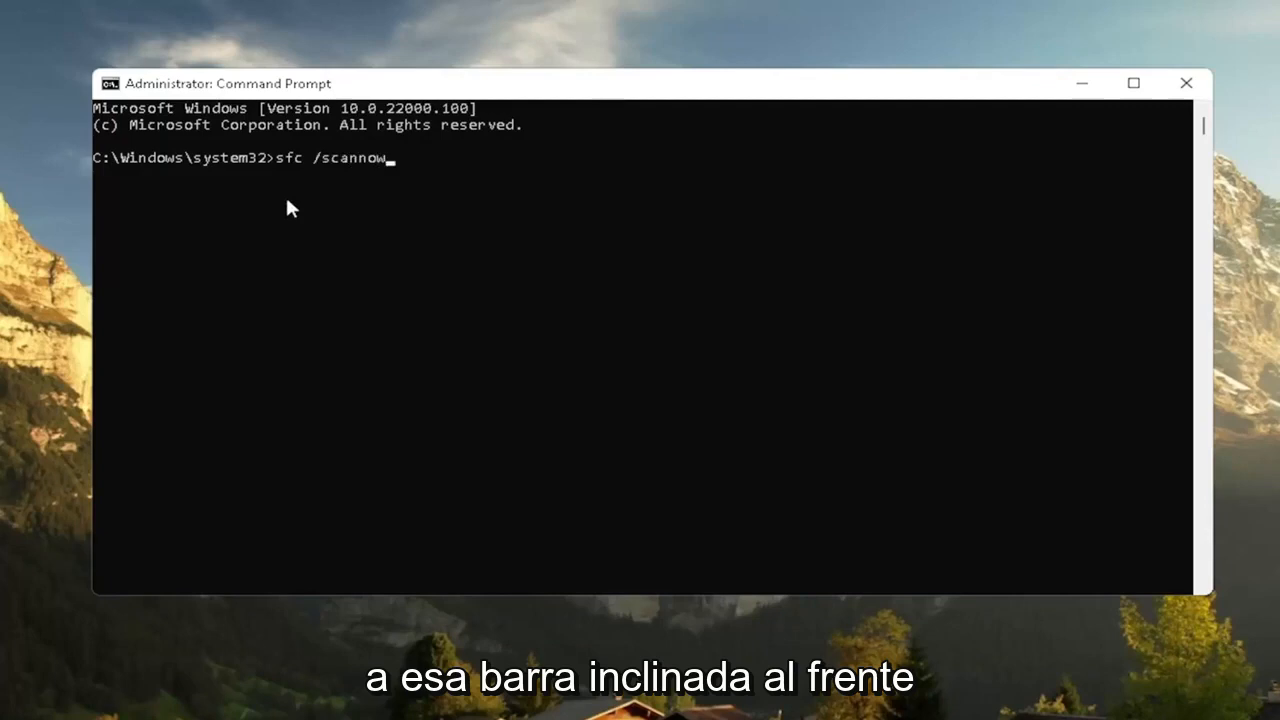
key(enter)
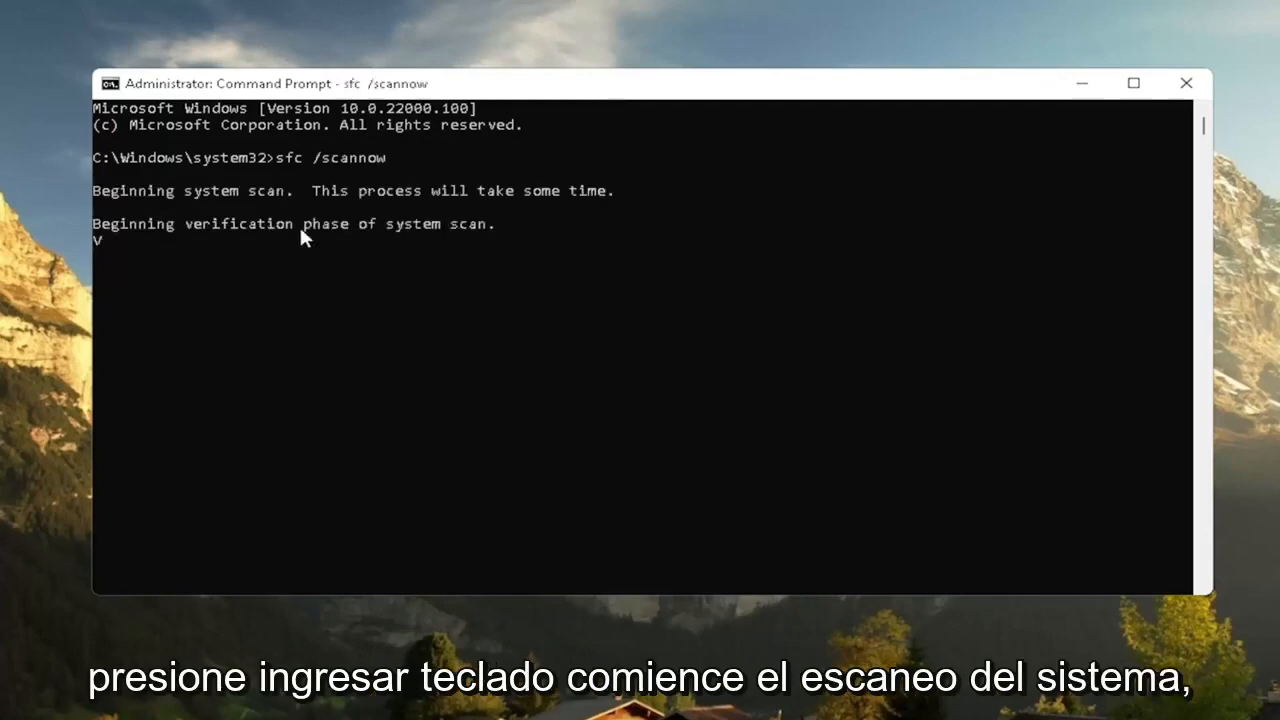